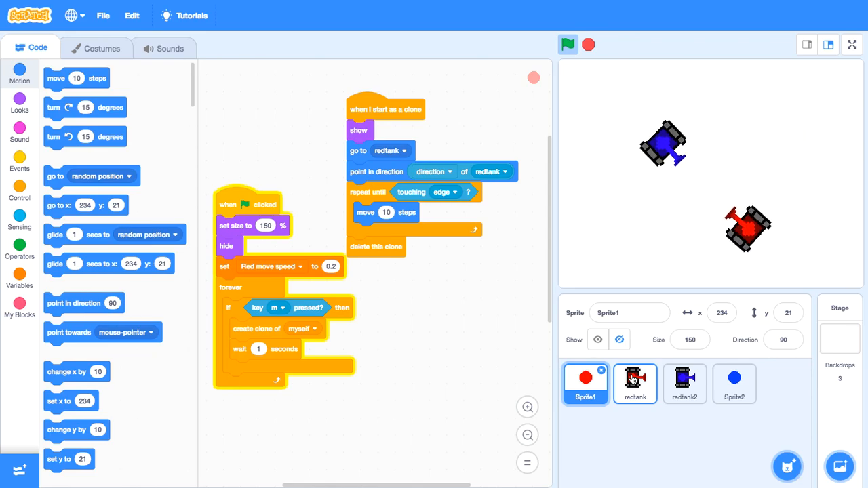
Step: Run and stop the game briefly, then select the redtank sprite to view its arrow-key scripts
click(567, 43)
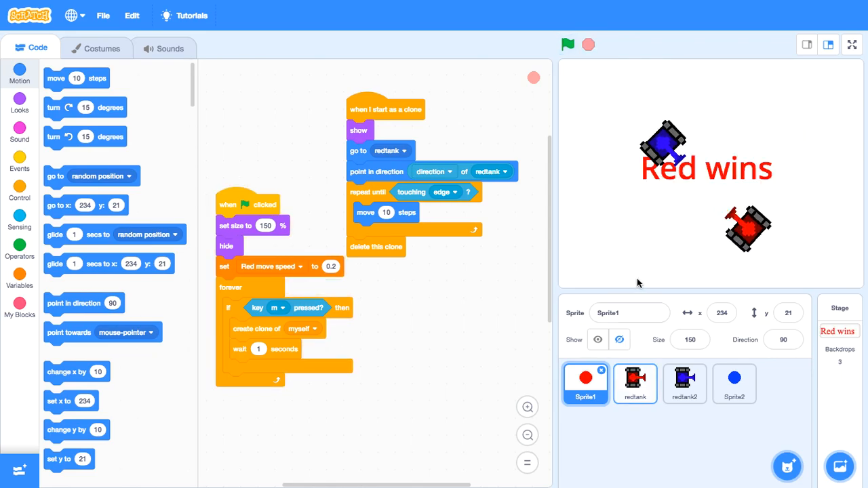
click(568, 43)
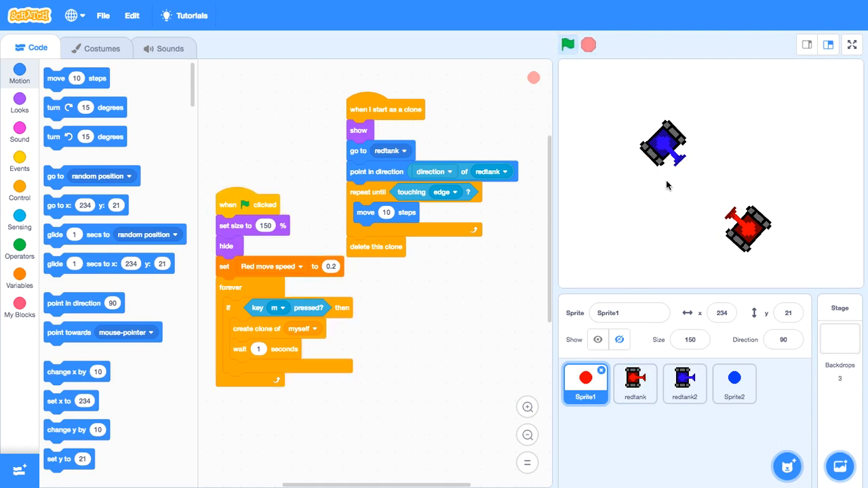
click(635, 382)
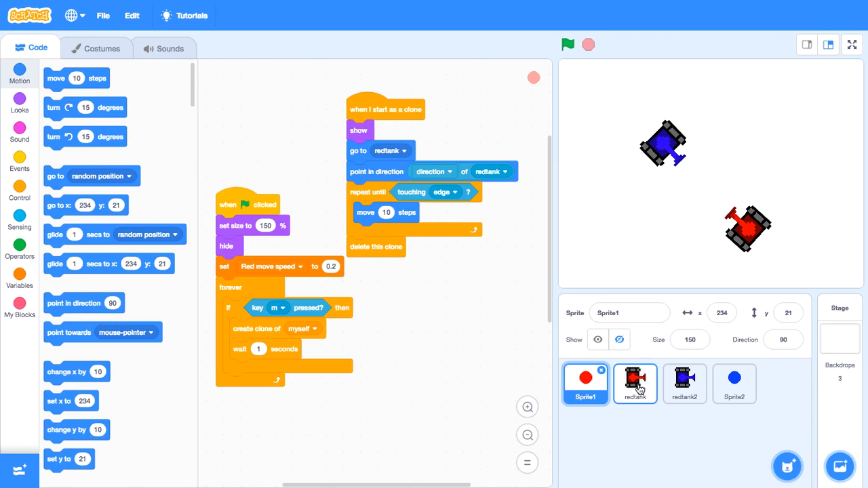
click(635, 382)
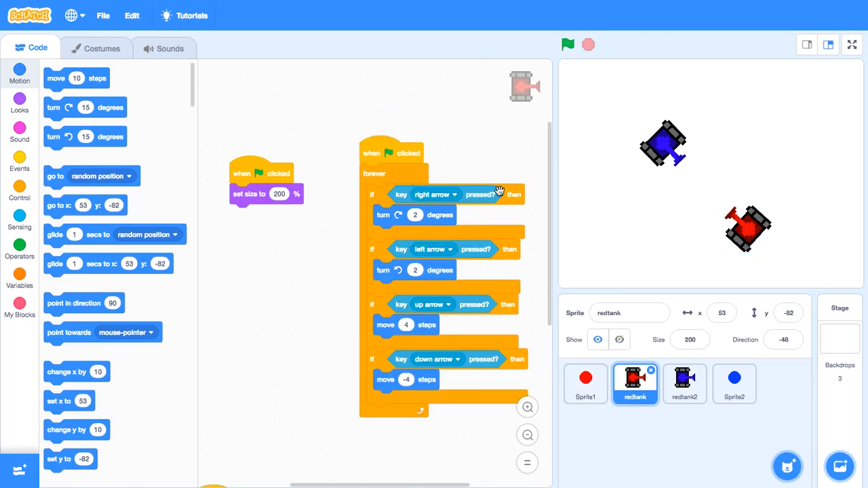
mouse_move(548, 292)
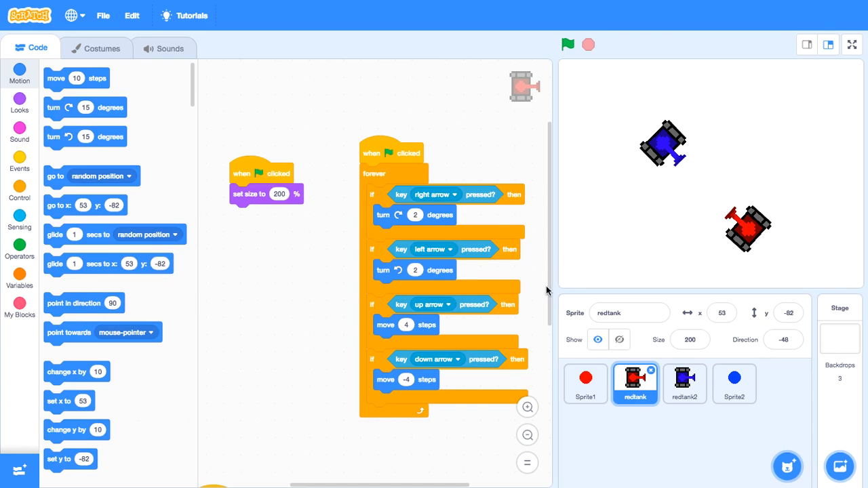
mouse_move(579, 233)
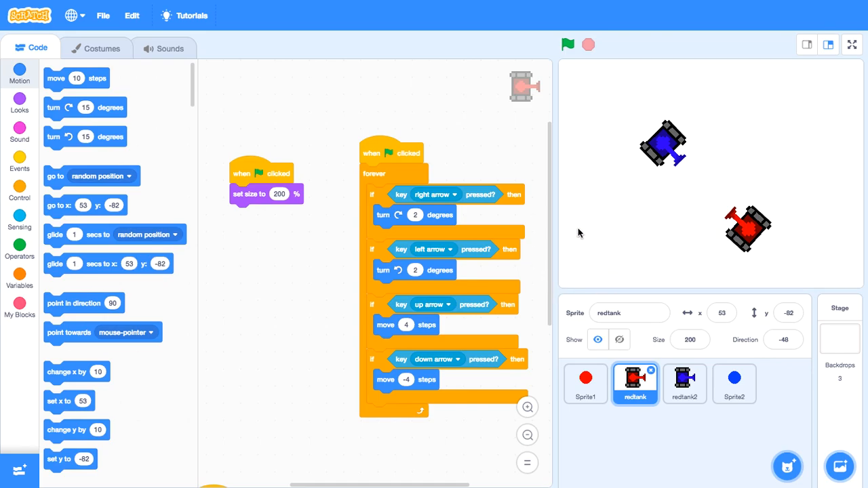
mouse_move(698, 217)
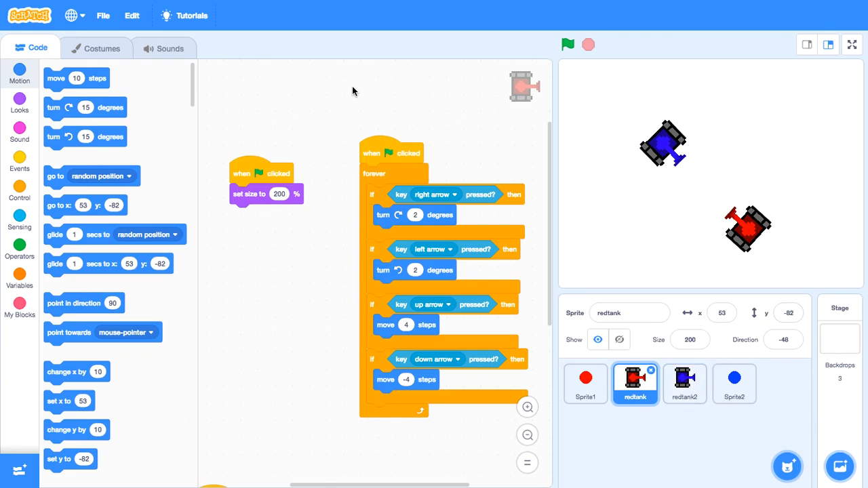
mouse_move(244, 178)
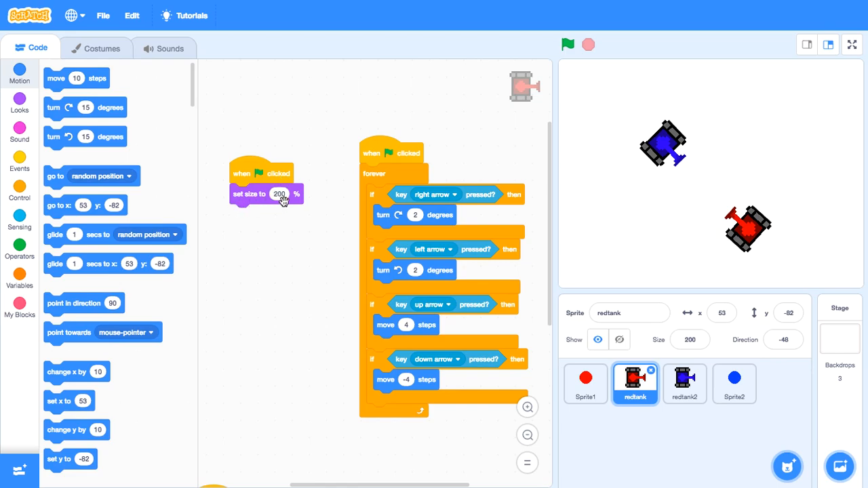
mouse_move(374, 145)
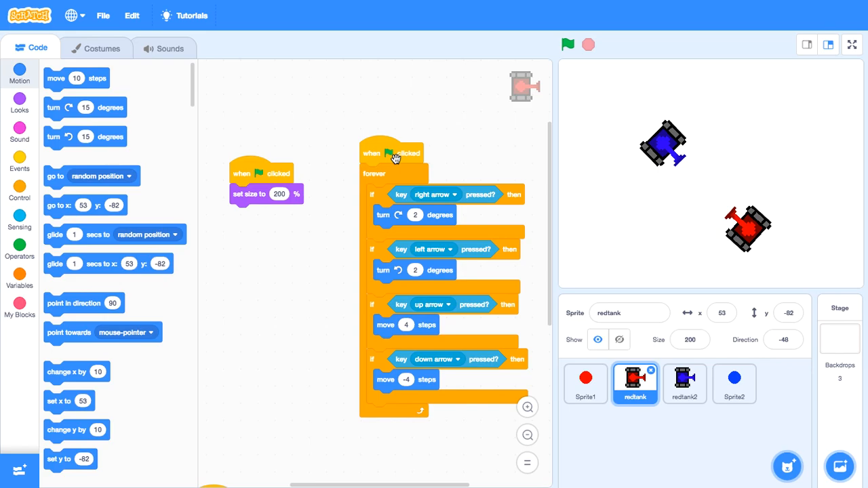
mouse_move(398, 156)
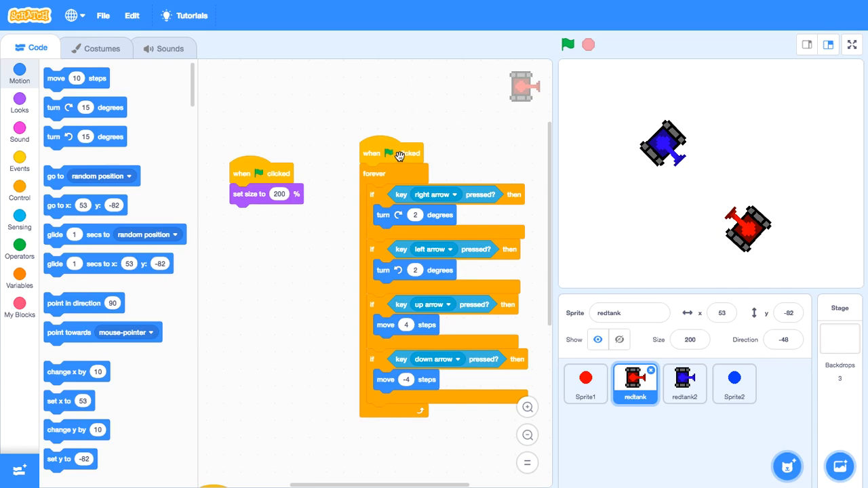
mouse_move(363, 150)
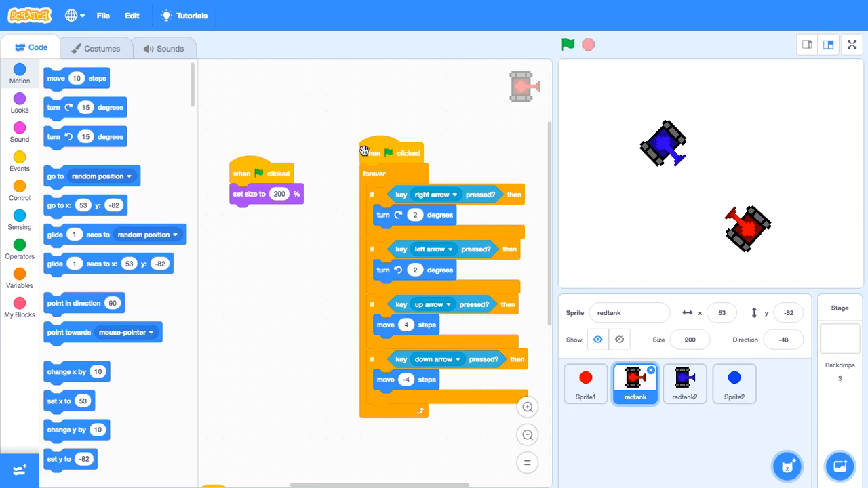
mouse_move(386, 149)
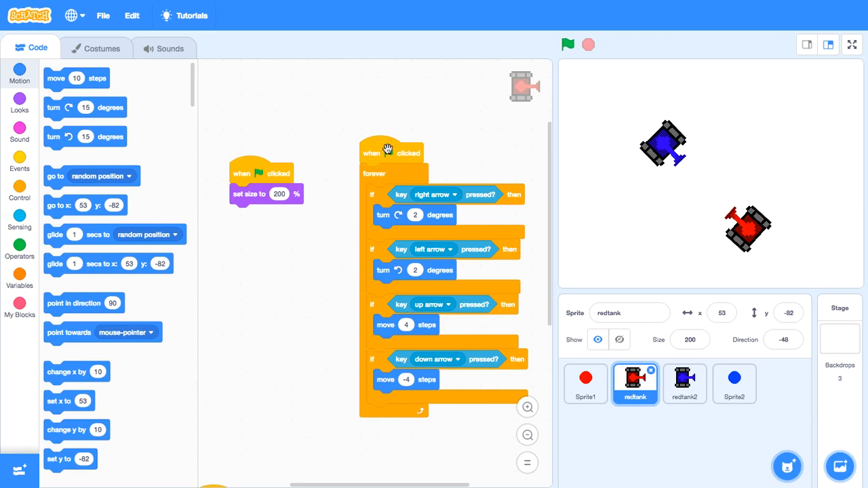
mouse_move(392, 168)
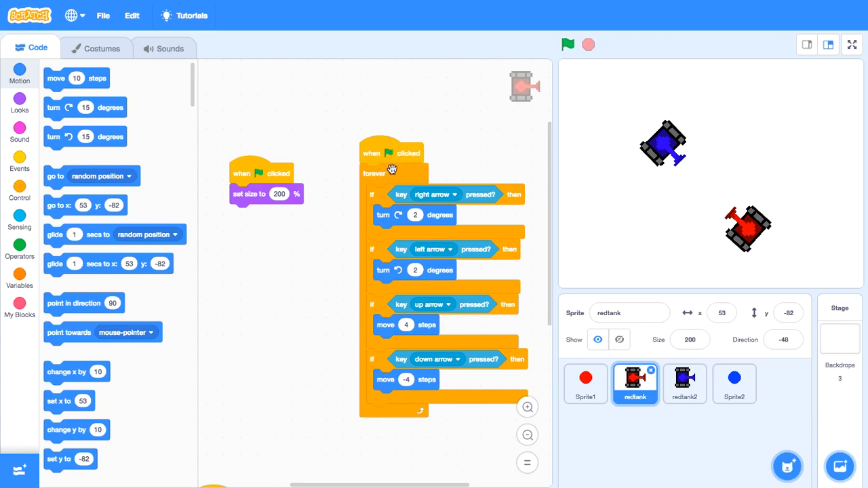
mouse_move(383, 350)
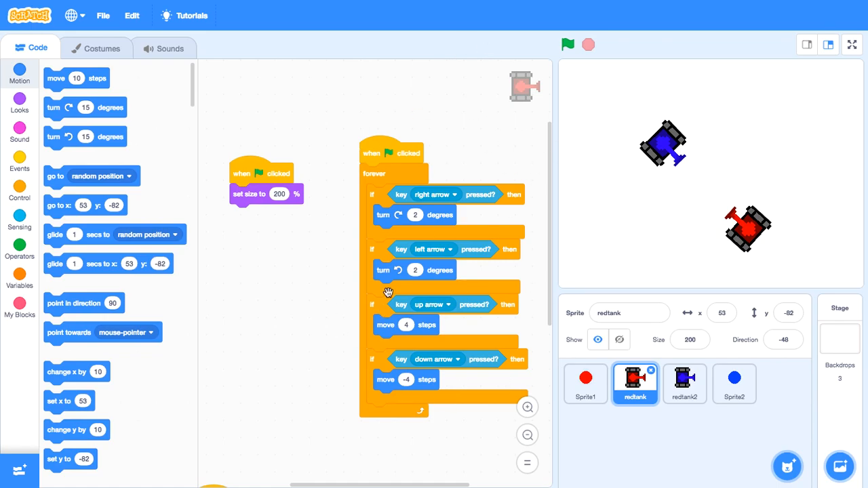
mouse_move(345, 258)
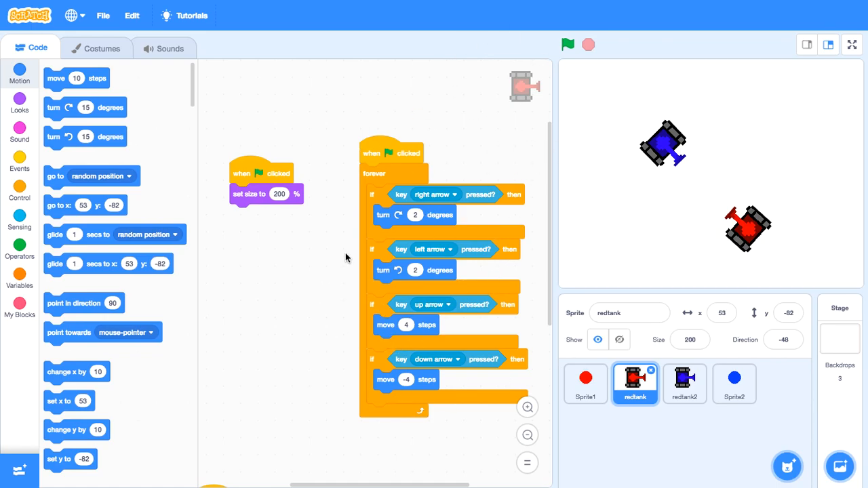
mouse_move(373, 233)
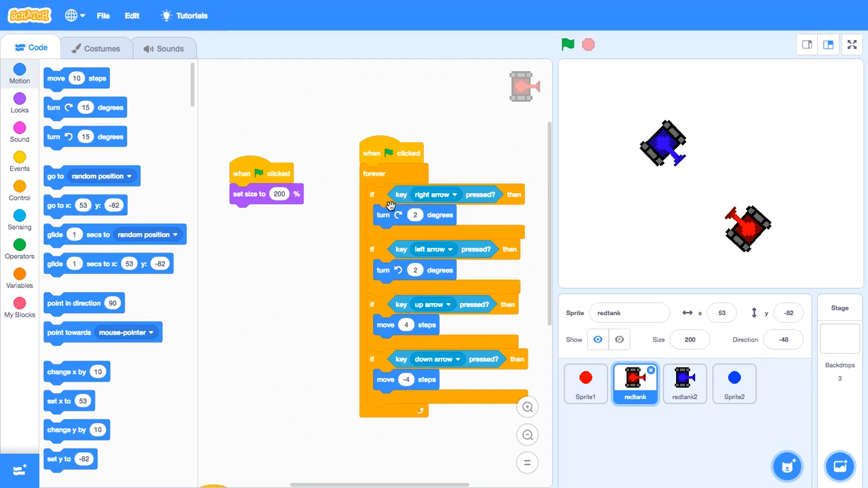
mouse_move(434, 227)
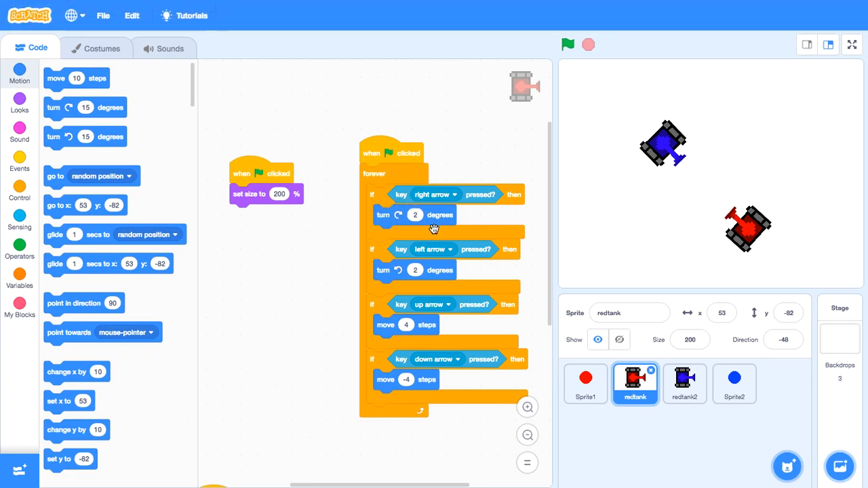
mouse_move(446, 280)
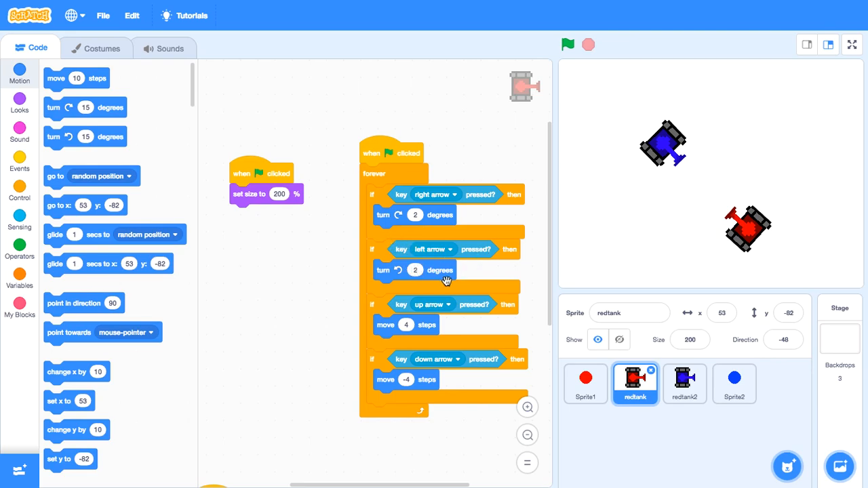
mouse_move(386, 331)
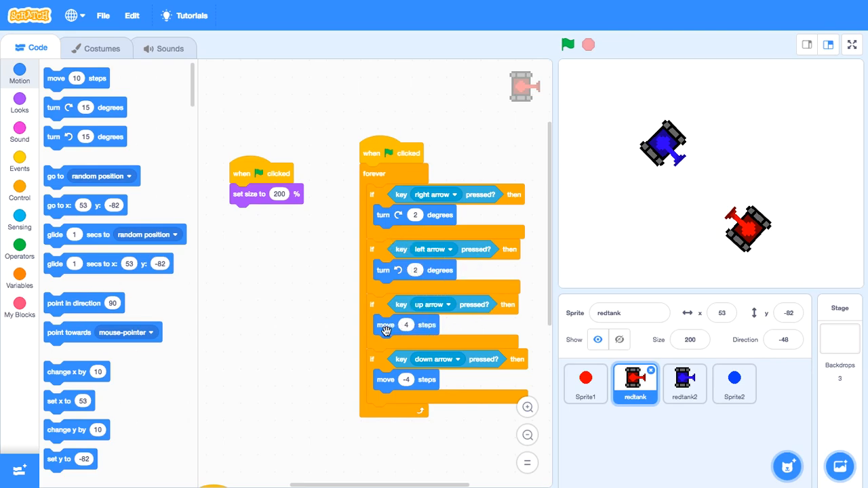
mouse_move(472, 381)
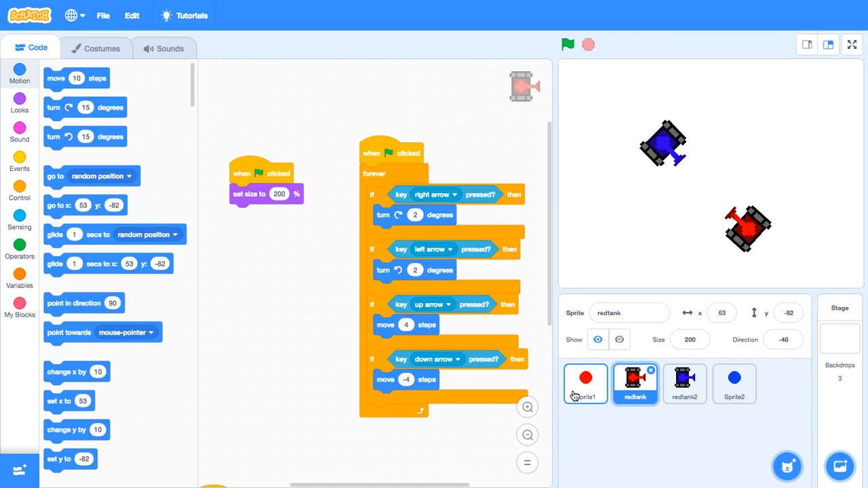
Step: Show Sprite1's red dot bullet costume and zoom to see it at its true small size
click(585, 382)
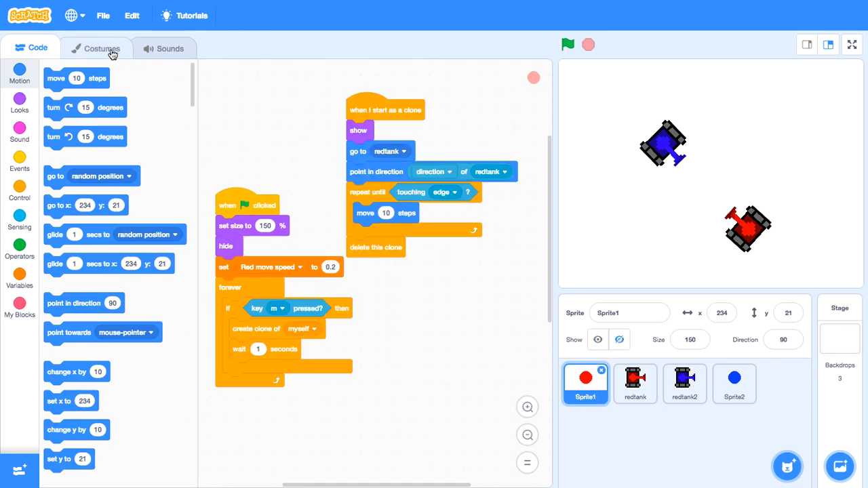
click(102, 48)
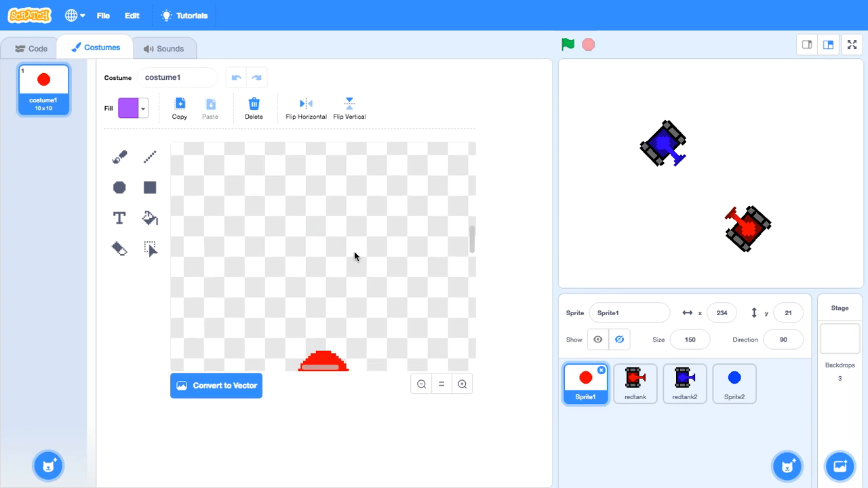
click(421, 385)
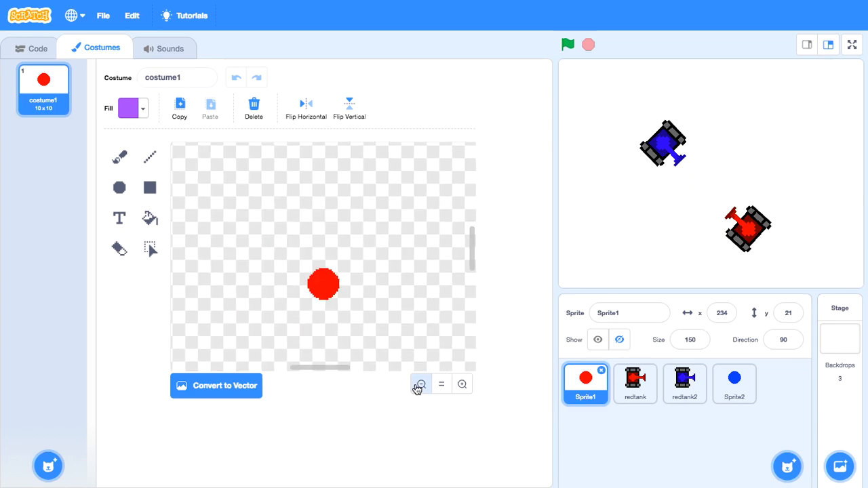
click(420, 384)
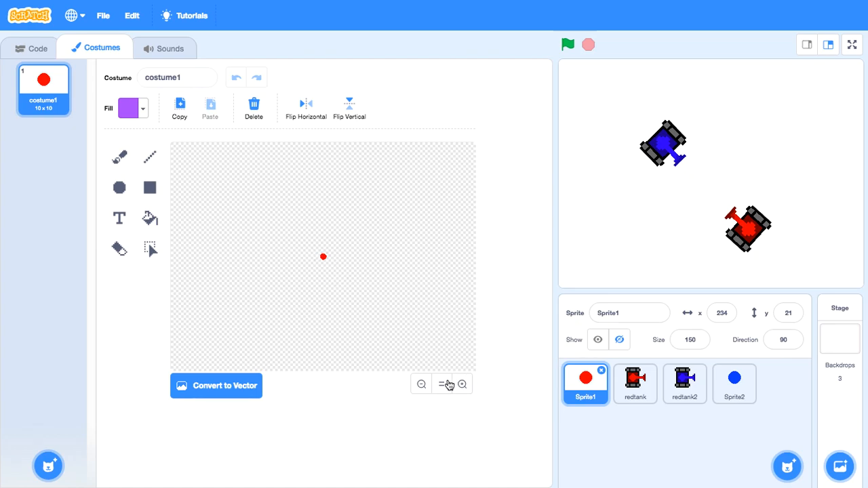
mouse_move(54, 19)
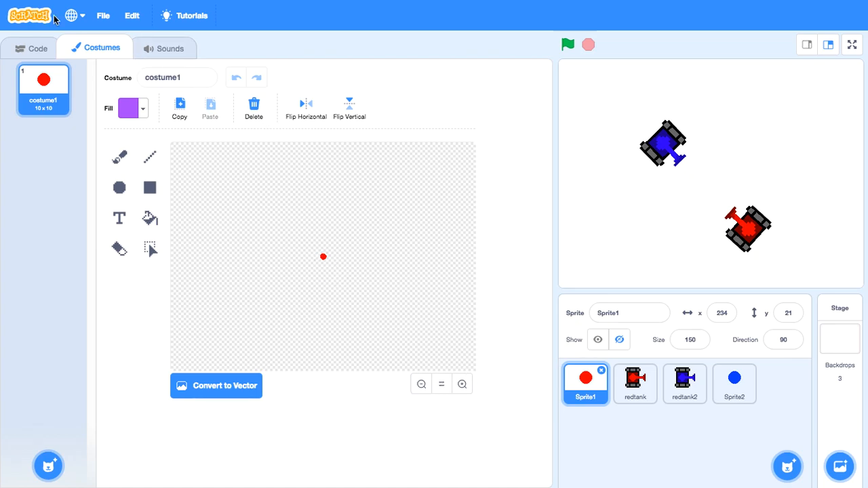
Step: Nudge the bullet clone script aside, then rename the second tank sprite to 'blue tank'
click(38, 48)
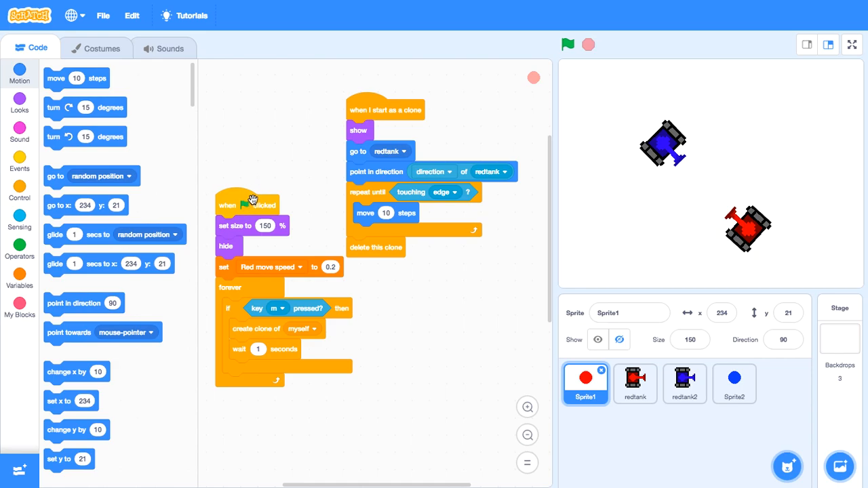
mouse_move(242, 227)
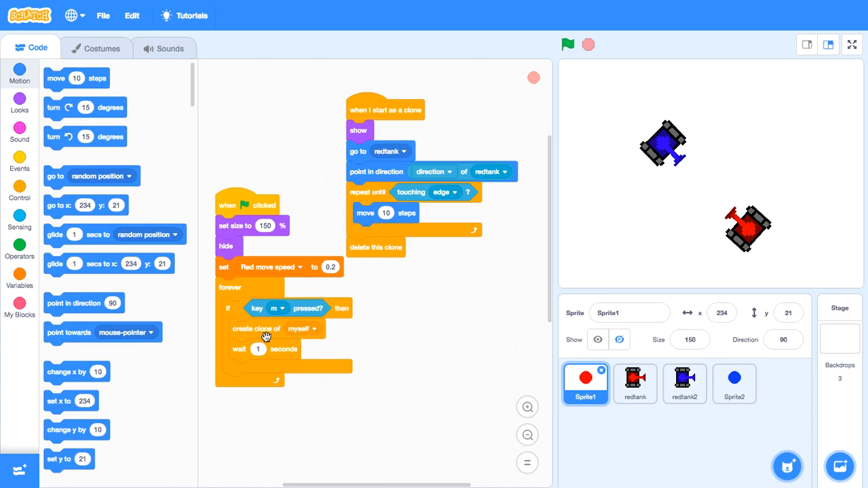
mouse_move(278, 356)
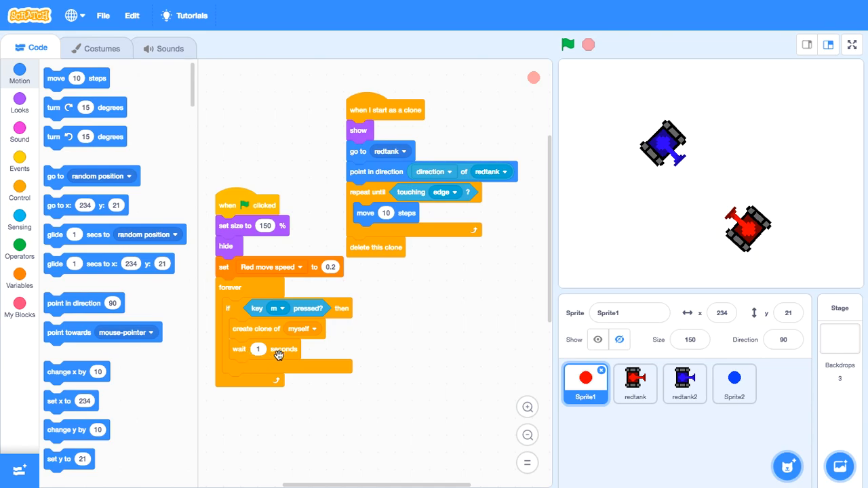
drag(385, 109, 450, 187)
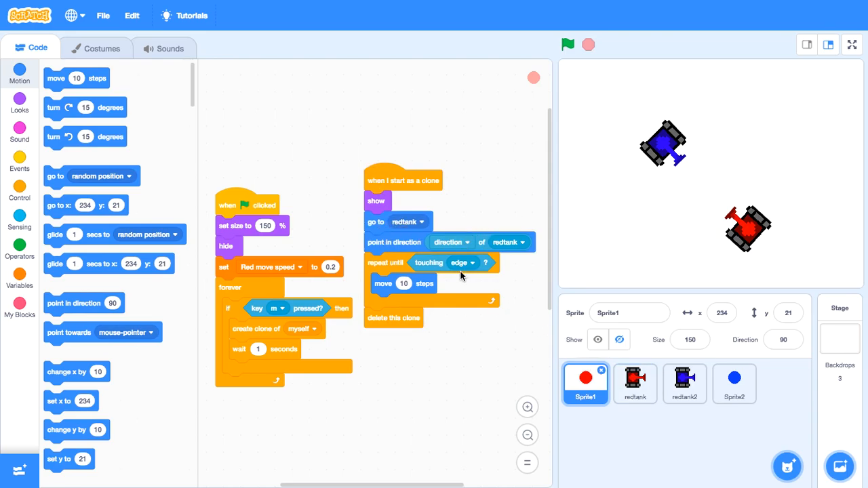
click(683, 382)
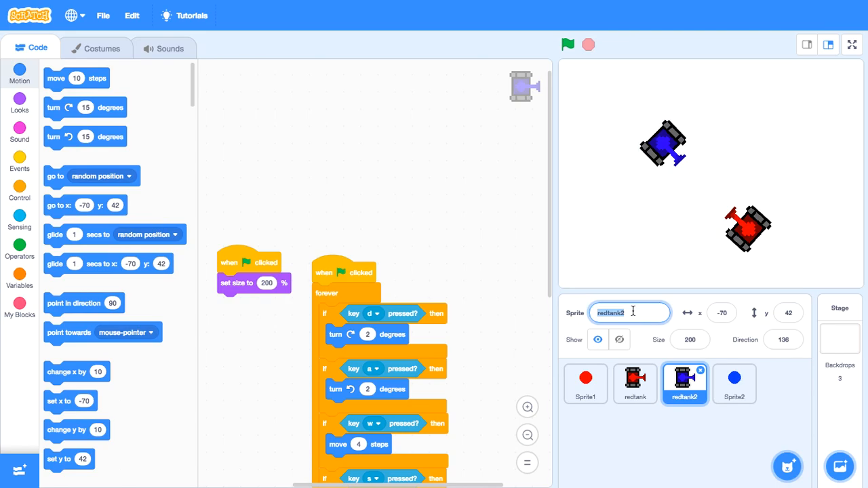
text(blue)
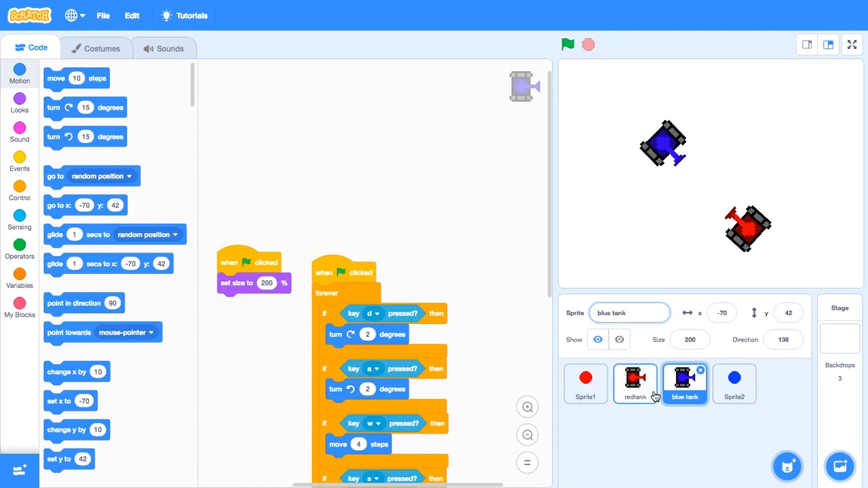
Step: Select Sprite1 to show its bullet firing and clone scripts
click(585, 383)
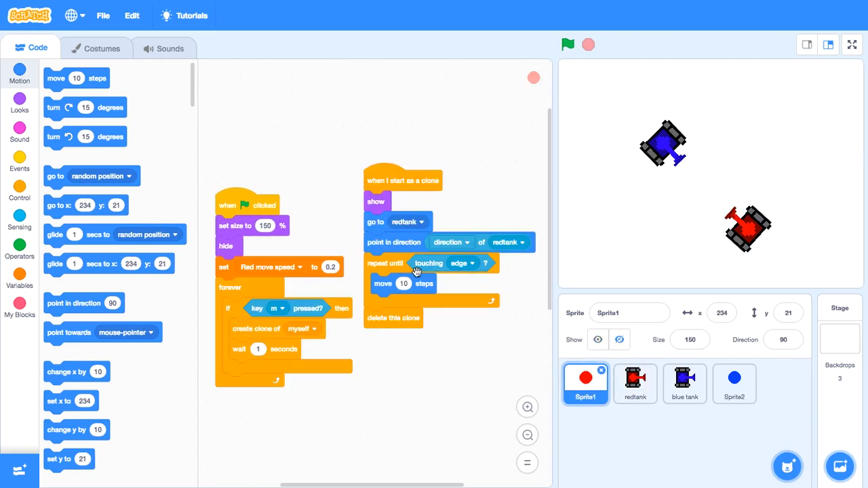
mouse_move(449, 258)
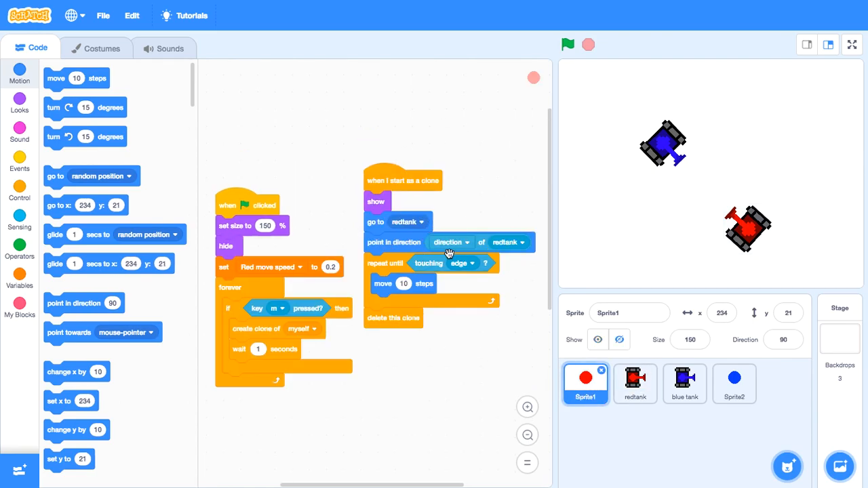
mouse_move(43, 259)
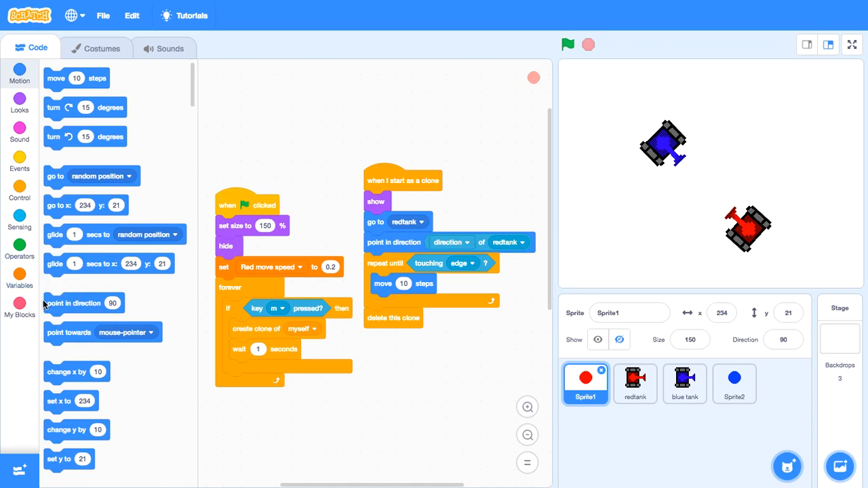
mouse_move(88, 322)
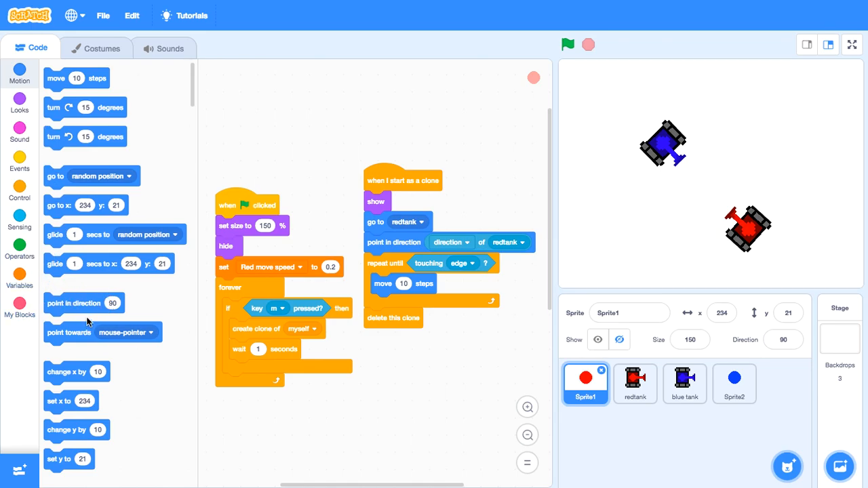
mouse_move(441, 260)
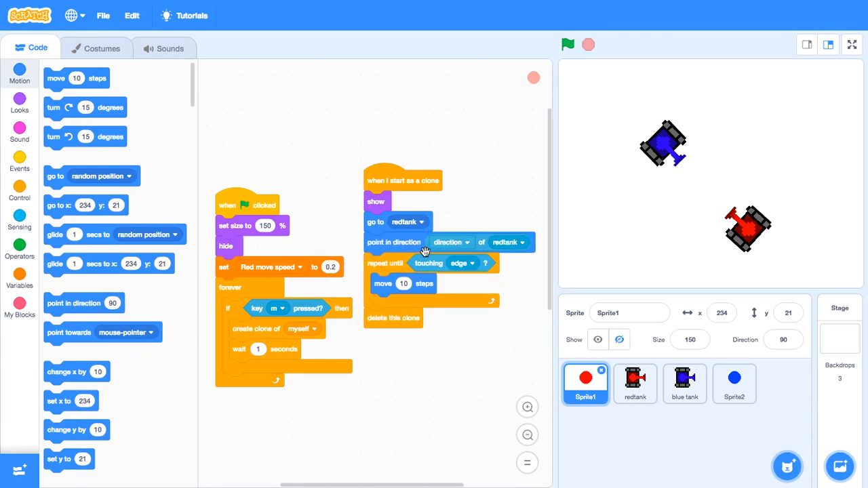
mouse_move(230, 309)
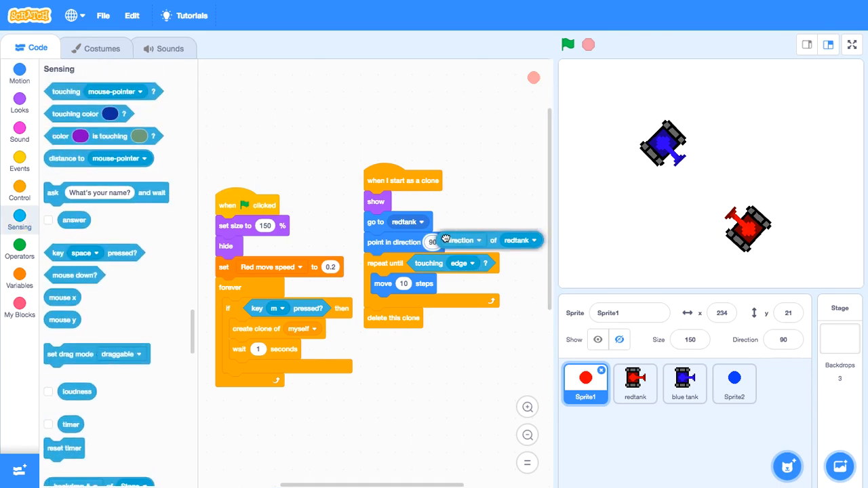
scroll(down, 3)
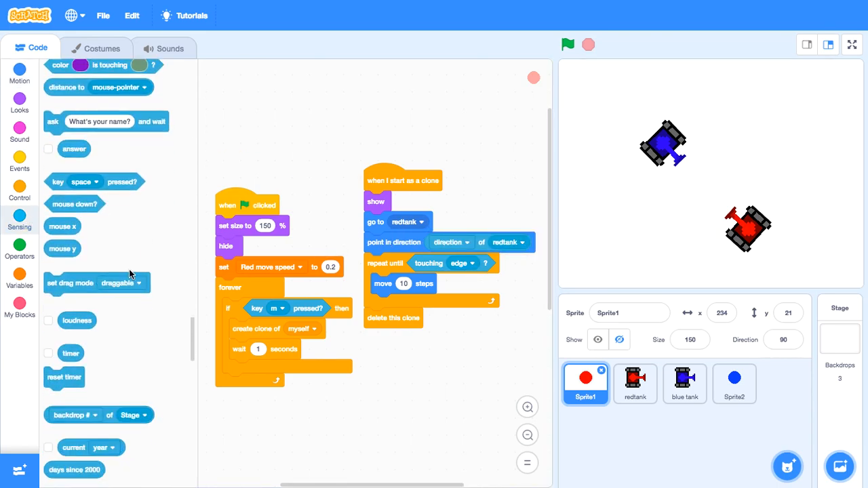
scroll(down, 3)
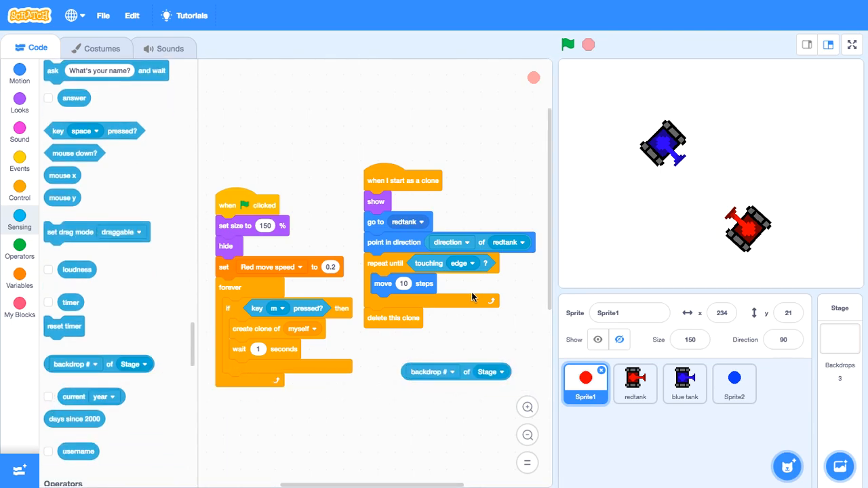
click(432, 371)
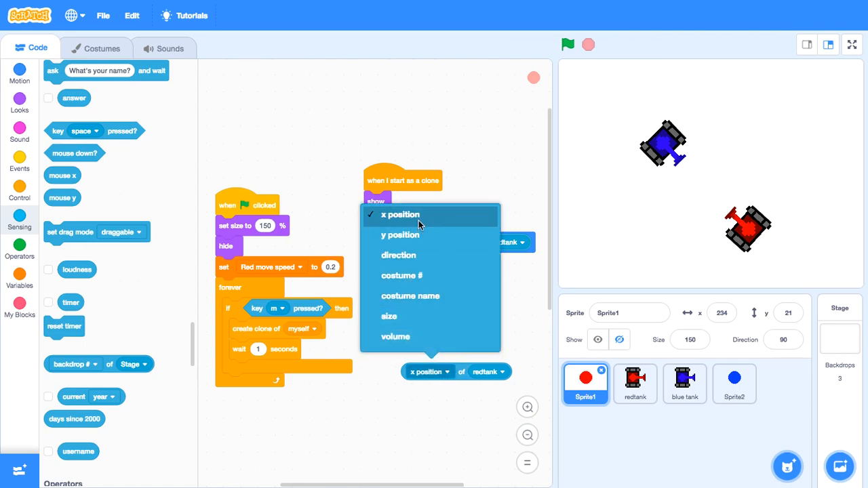
click(399, 255)
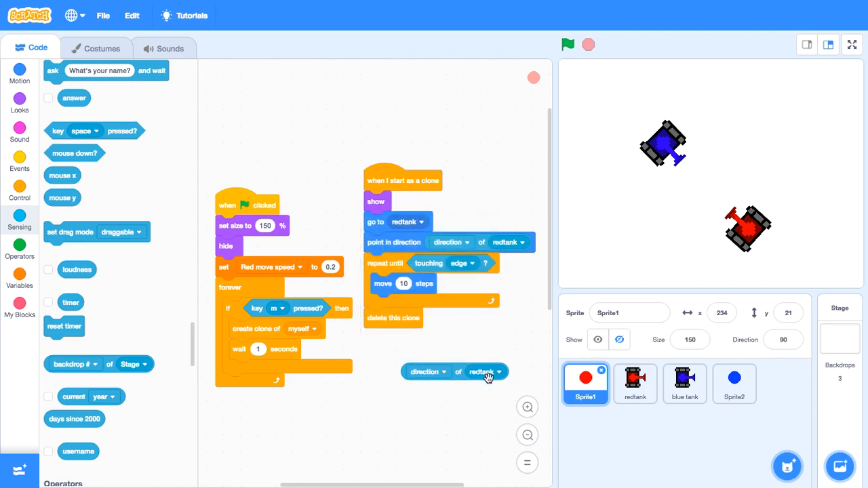
click(482, 371)
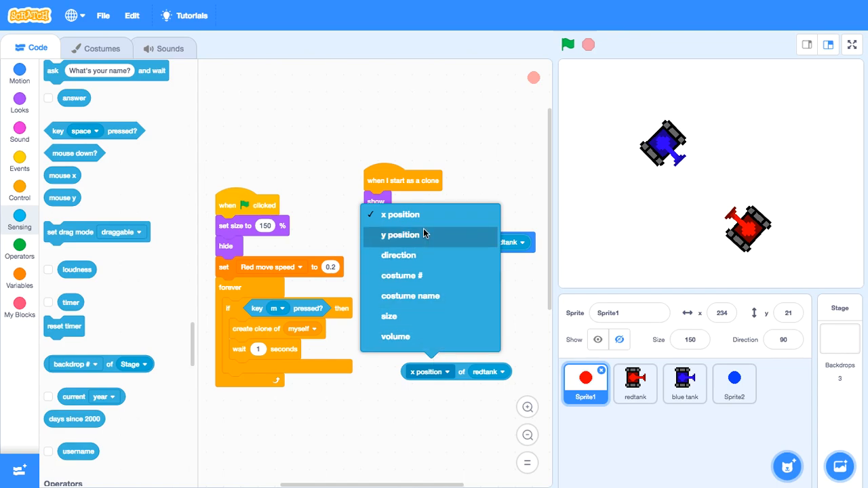
mouse_move(420, 214)
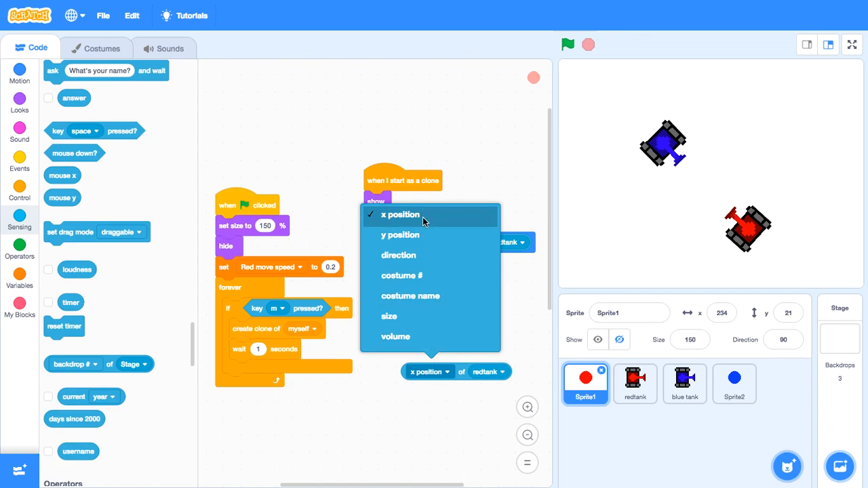
click(400, 214)
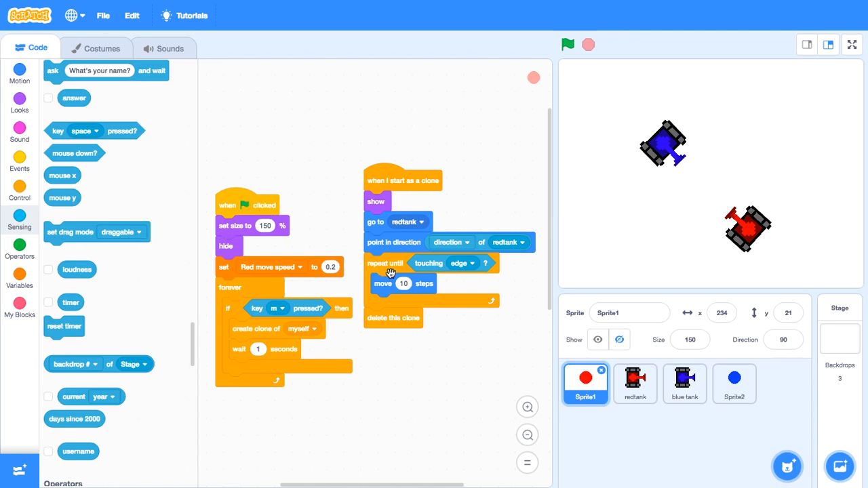
mouse_move(153, 266)
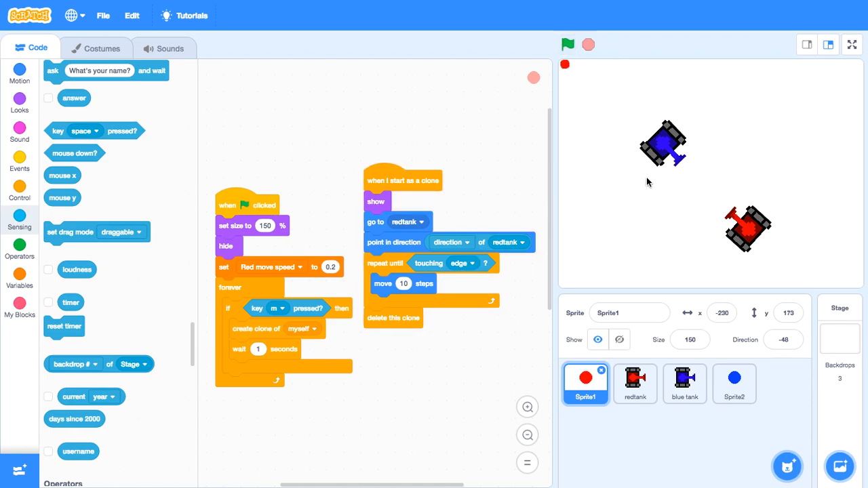
Step: Start the tank game with the green flag several times to test the bullet clones
click(463, 263)
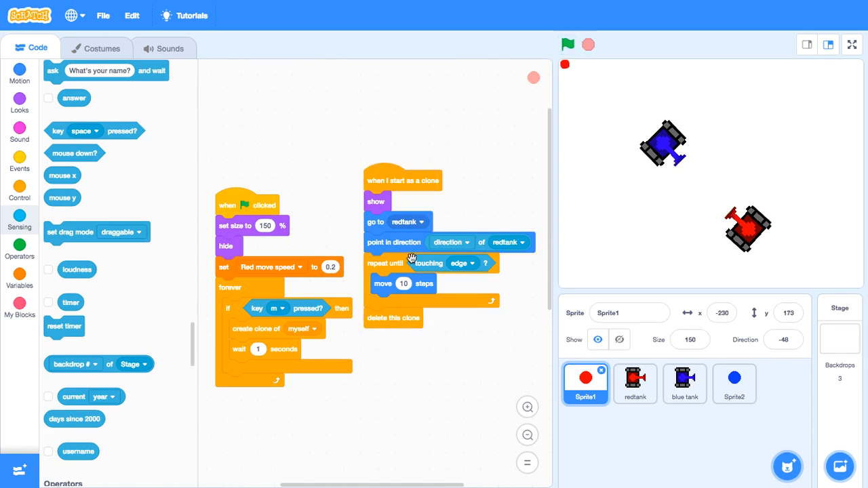
mouse_move(396, 304)
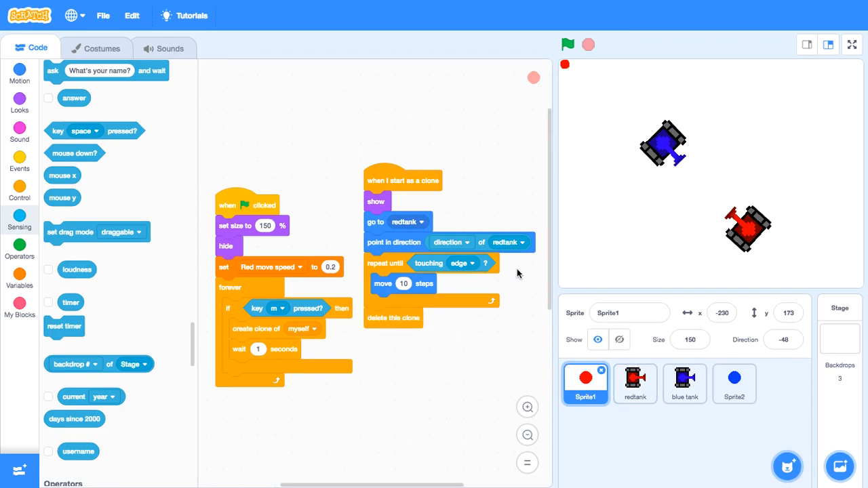
click(568, 43)
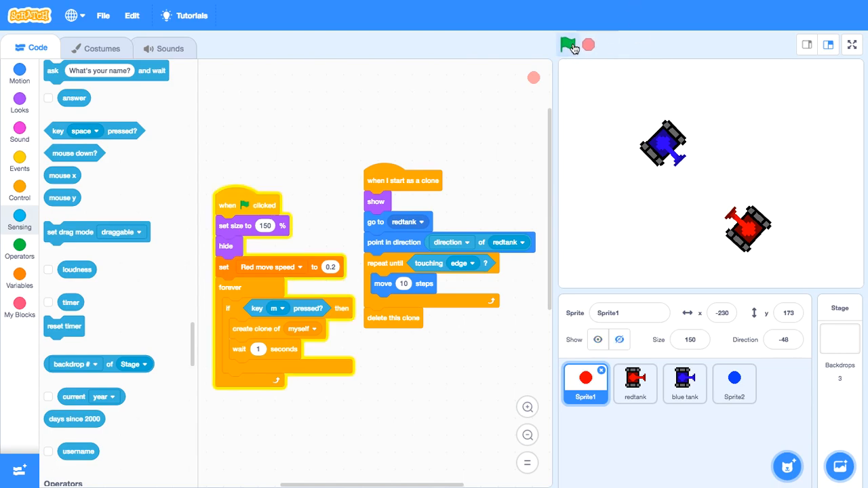
click(568, 45)
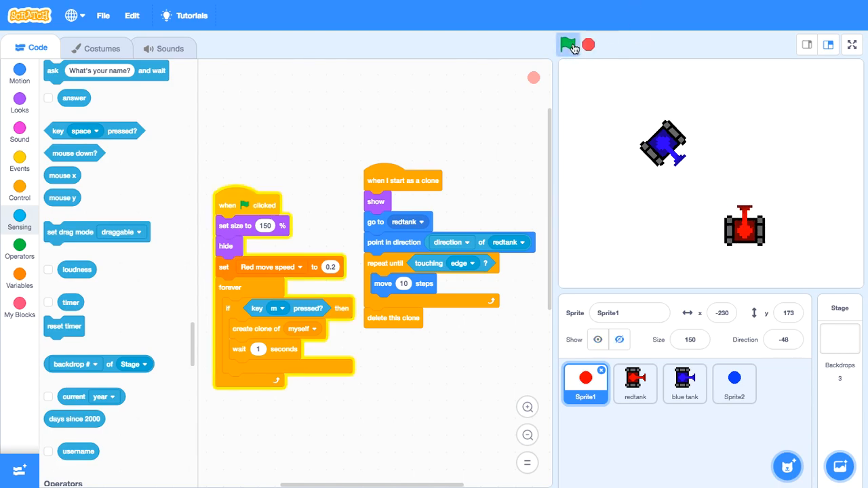
click(568, 44)
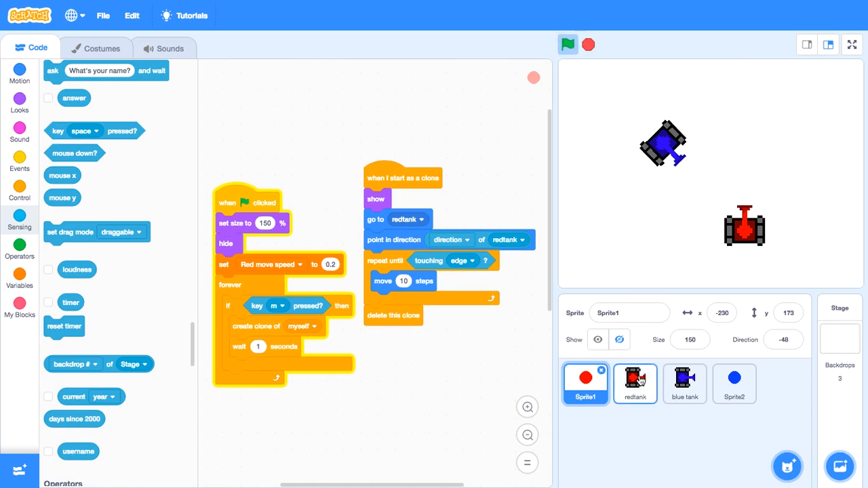
Step: Select the blue tank, show its costume in the paint editor and choose the Fill tool
click(683, 383)
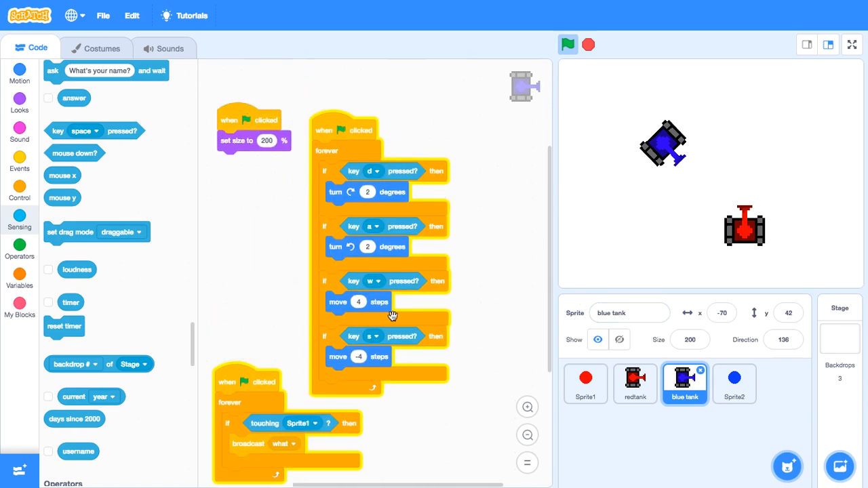
mouse_move(634, 383)
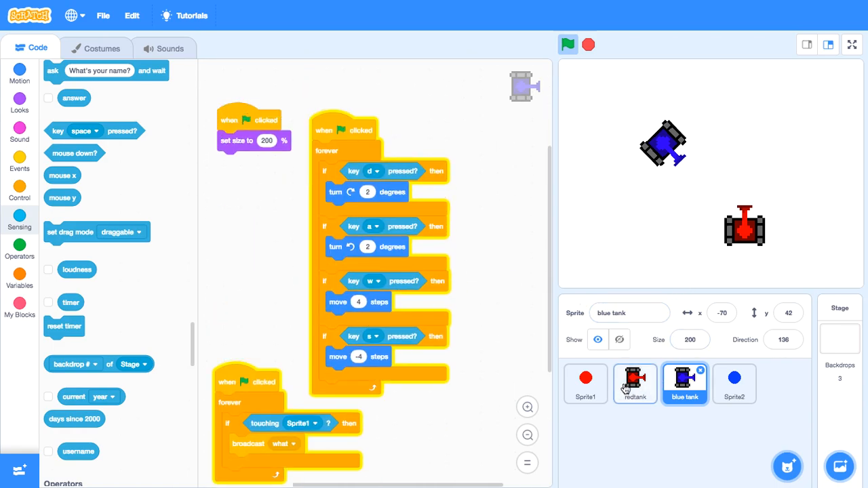
click(634, 382)
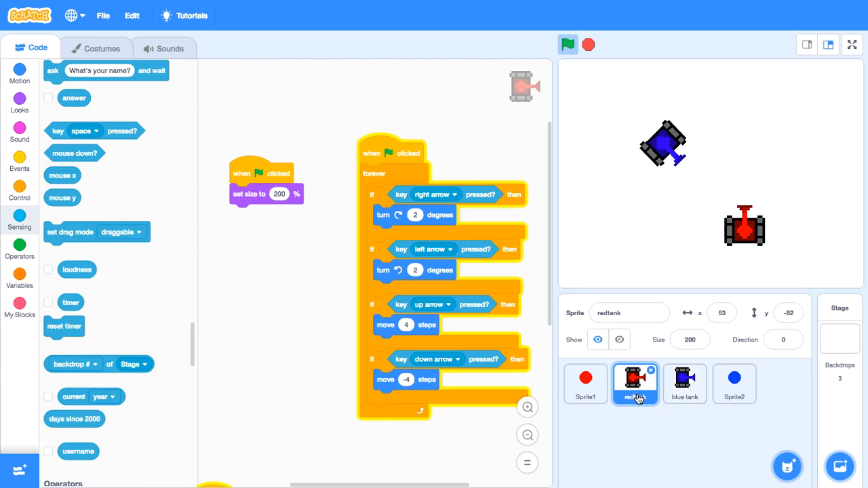
click(684, 383)
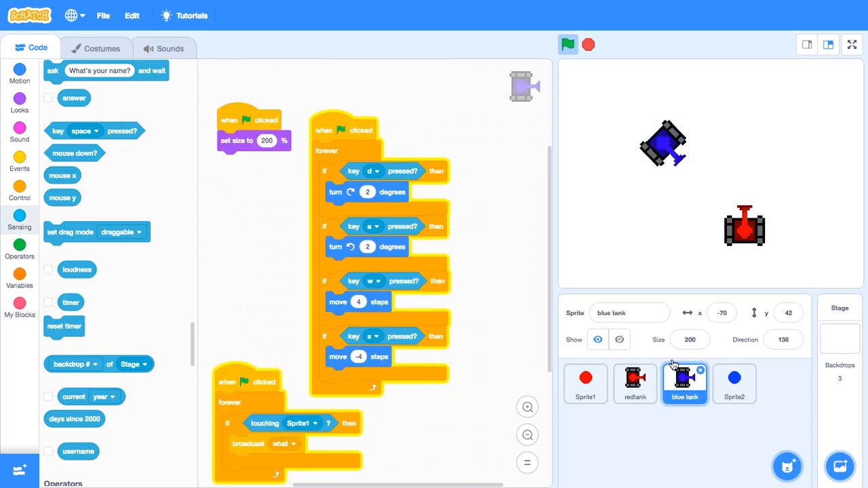
click(100, 49)
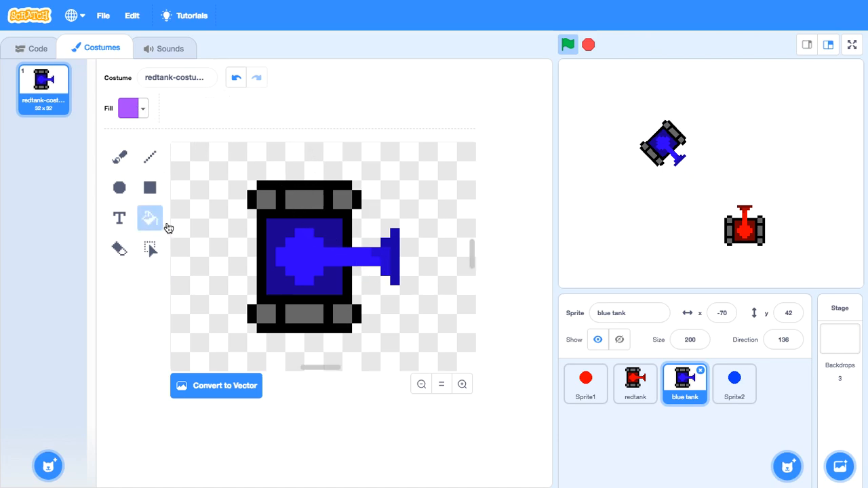
click(149, 217)
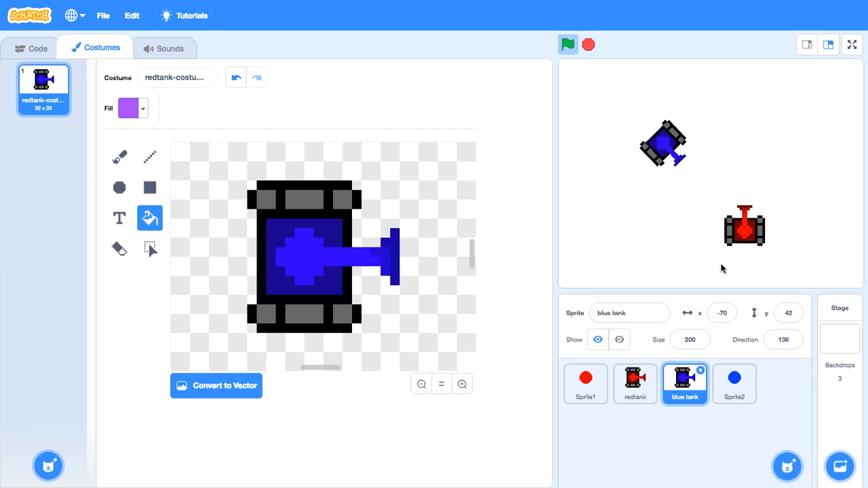
mouse_move(735, 384)
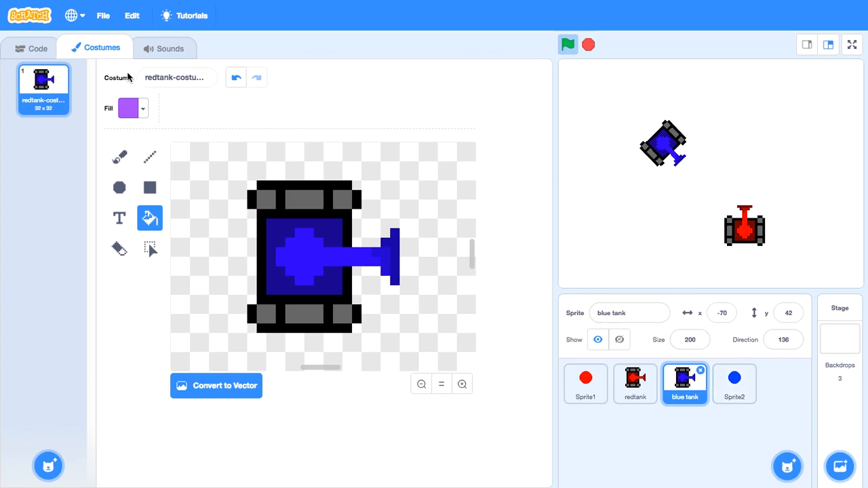
Step: Check the blue tank's 'key pressed?' dropdowns, keeping a as the left-turn key, then select Sprite2
click(37, 49)
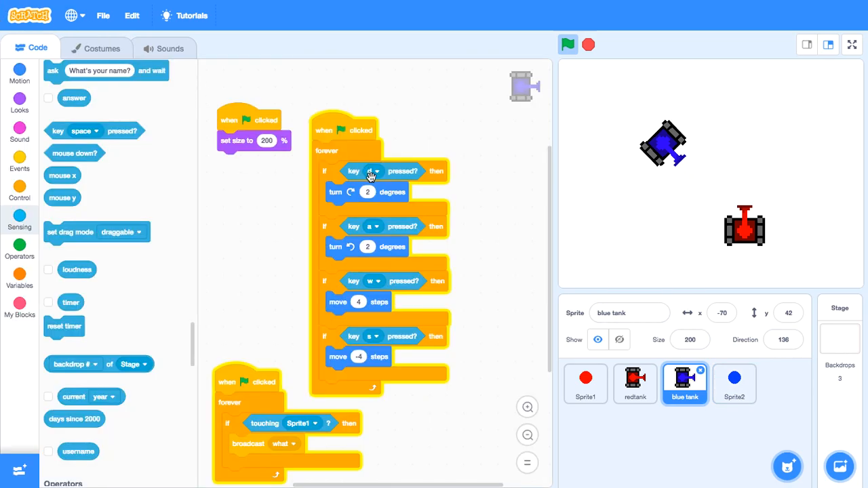
click(374, 170)
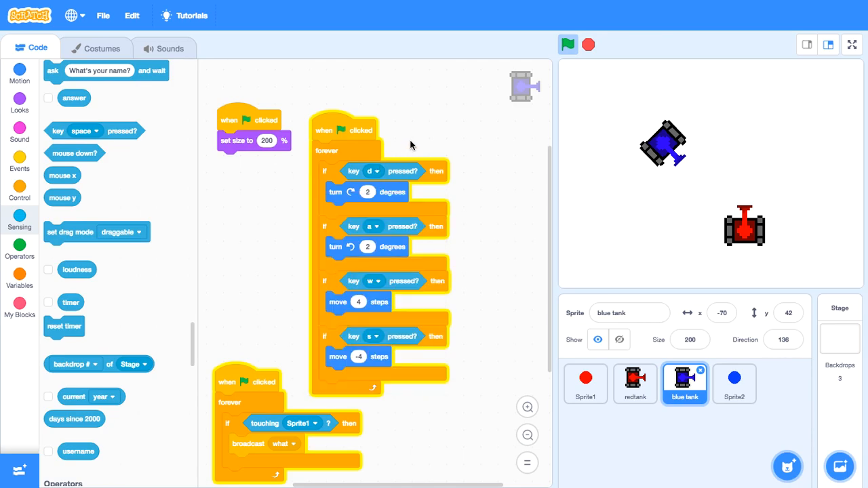
click(372, 171)
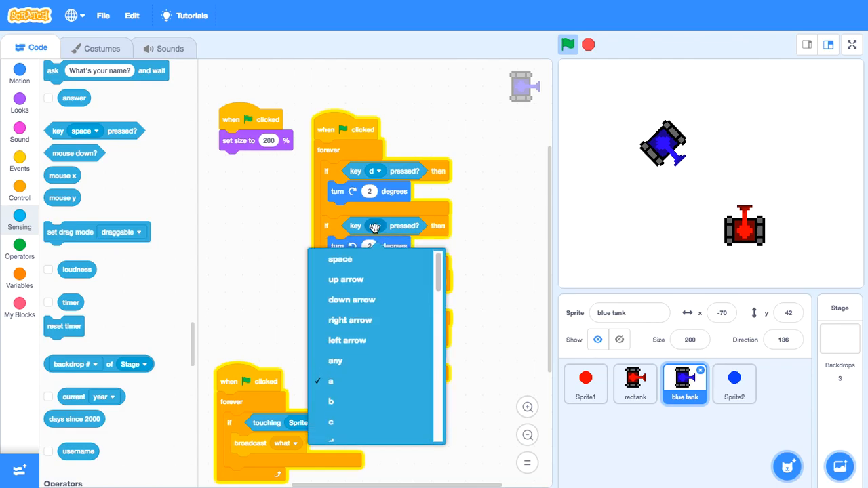
click(330, 381)
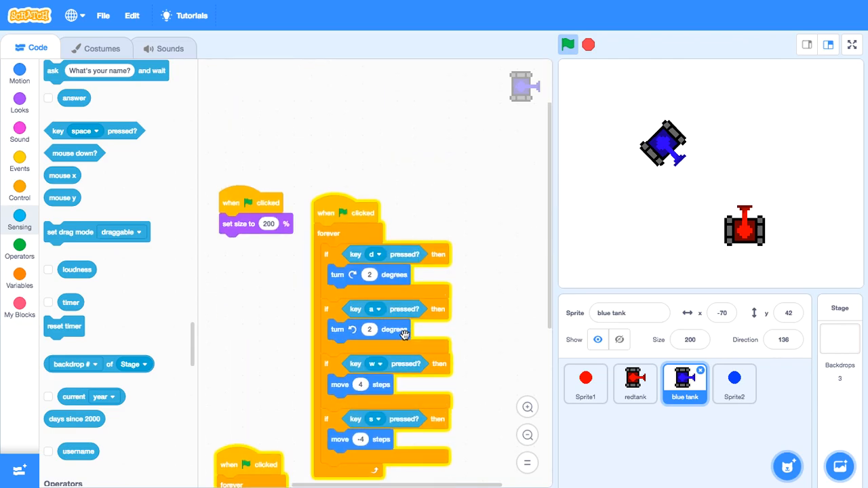
click(734, 382)
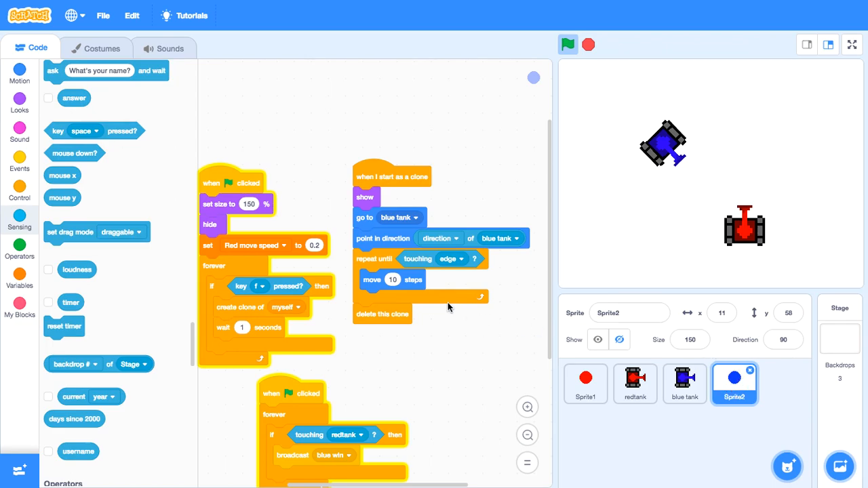
mouse_move(274, 211)
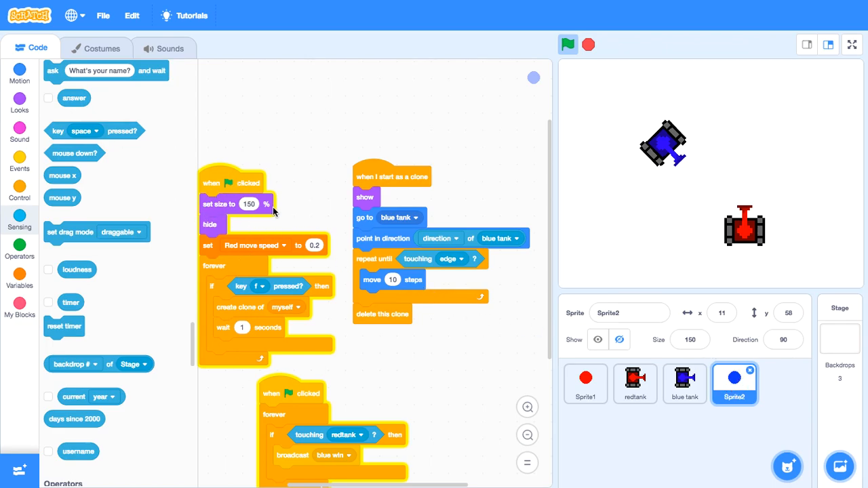
mouse_move(268, 290)
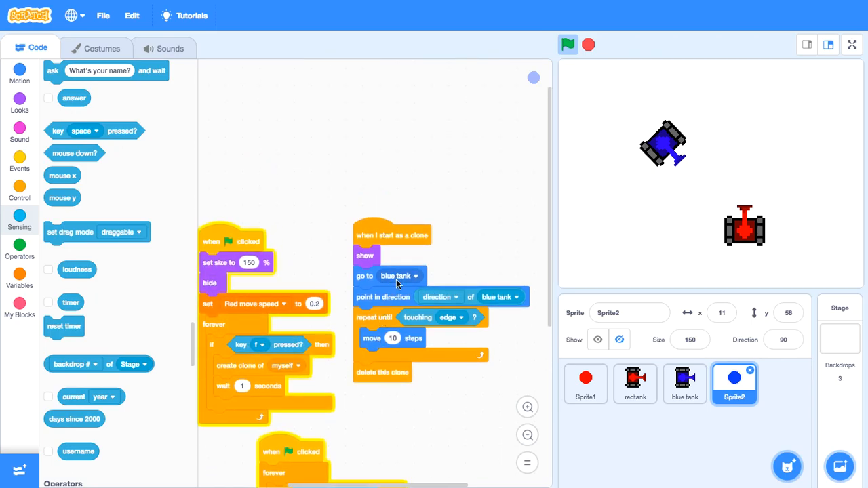
Step: Review Sprite2's clone script that fires bullets from the blue tank in its direction
click(399, 276)
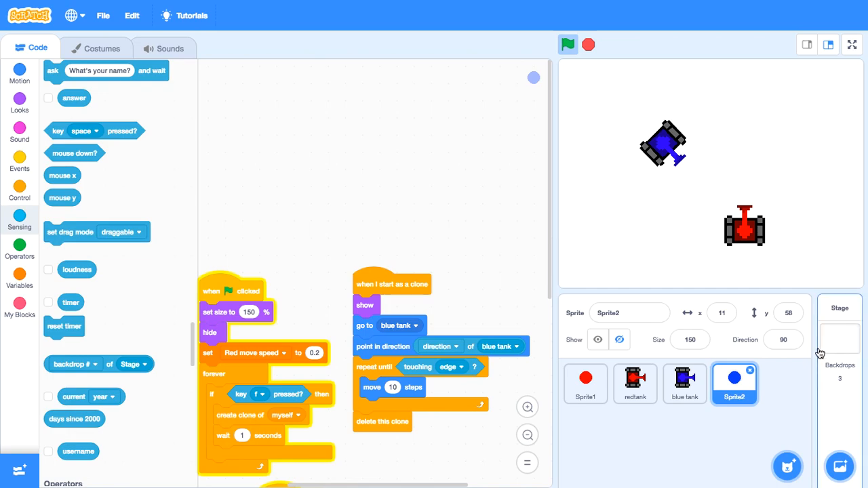
mouse_move(845, 351)
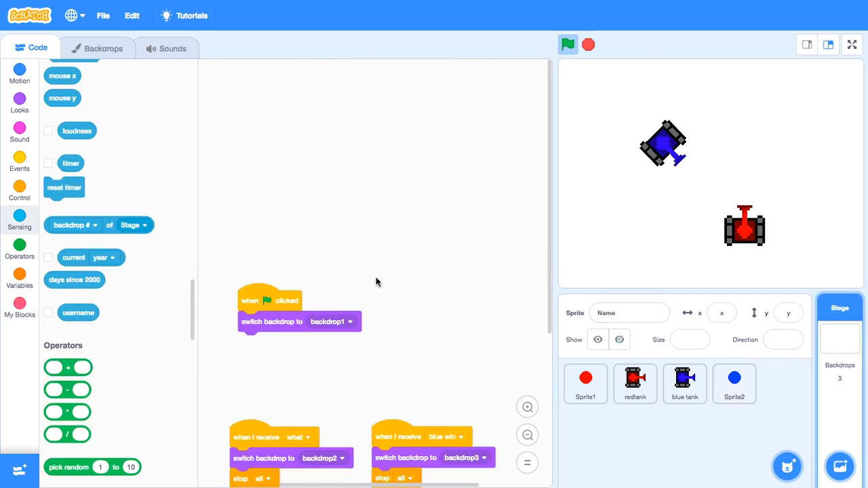
Step: View the Stage's Blue wins and Red wins backdrops, then return to its broadcast scripts
click(97, 49)
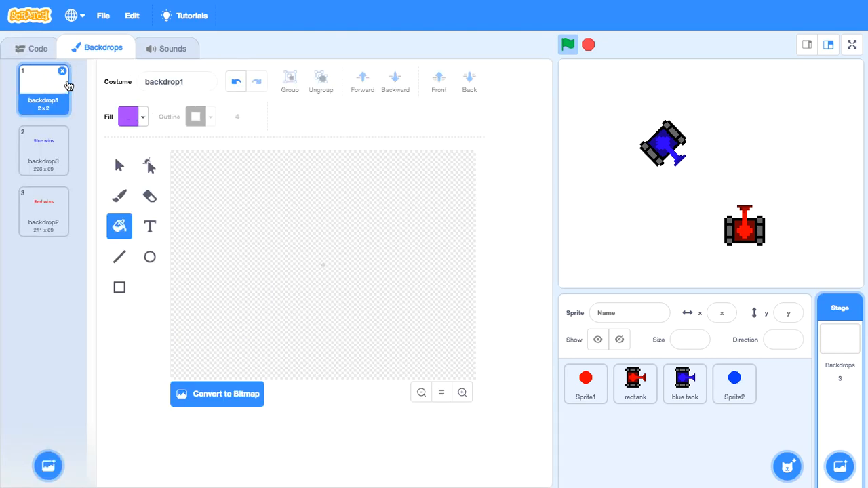
click(43, 149)
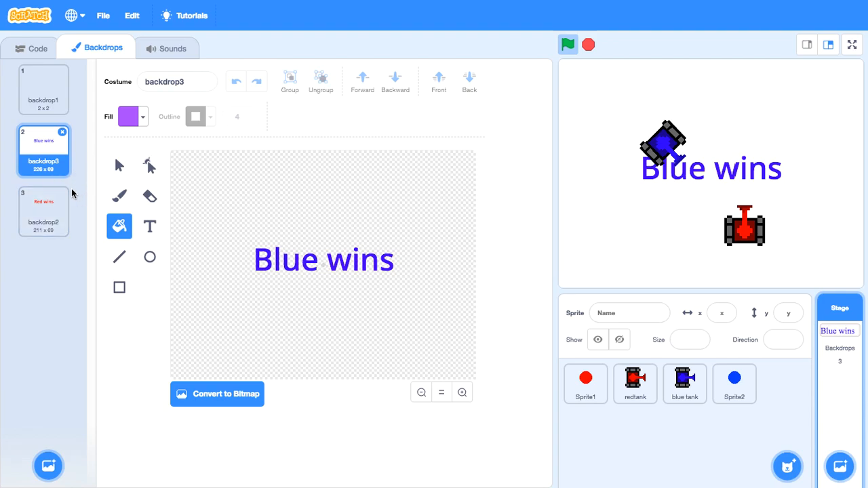
click(43, 211)
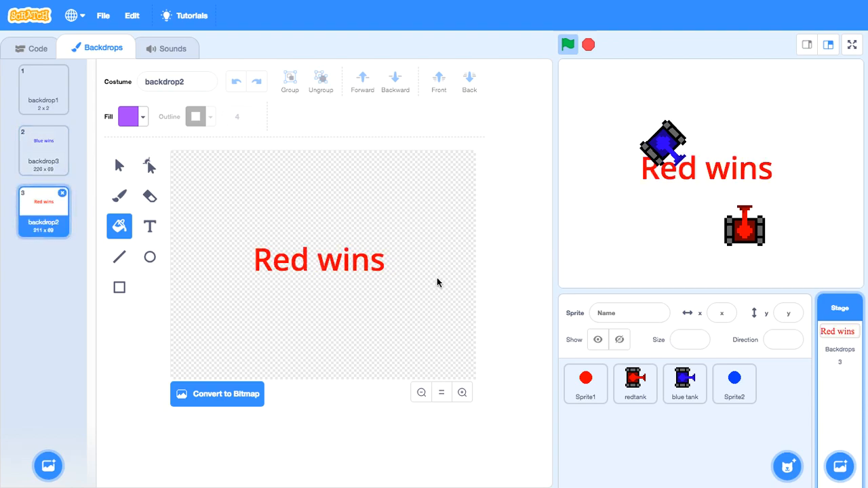
mouse_move(282, 173)
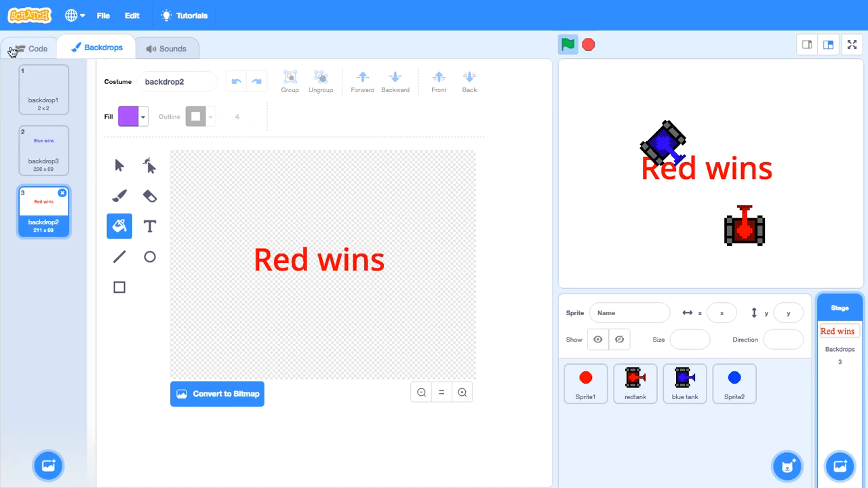
click(37, 49)
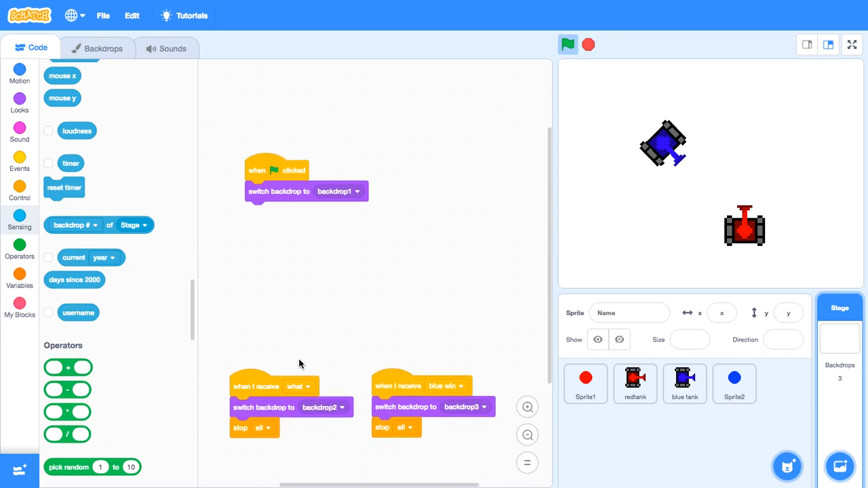
Step: Switch between the blue and red tank scripts to compare their touching-broadcast win loops
click(683, 383)
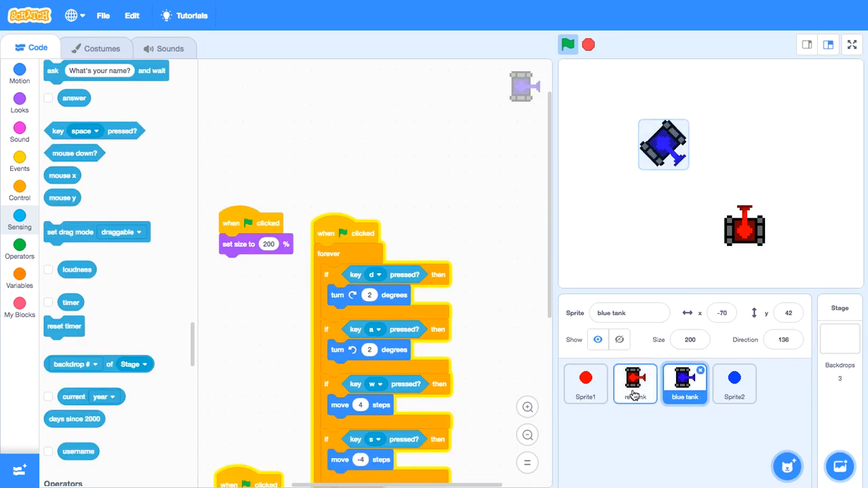
click(635, 383)
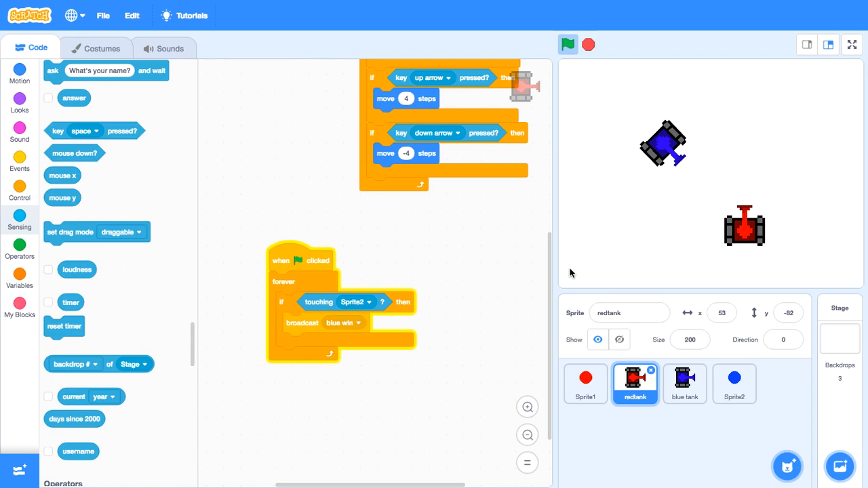
mouse_move(400, 300)
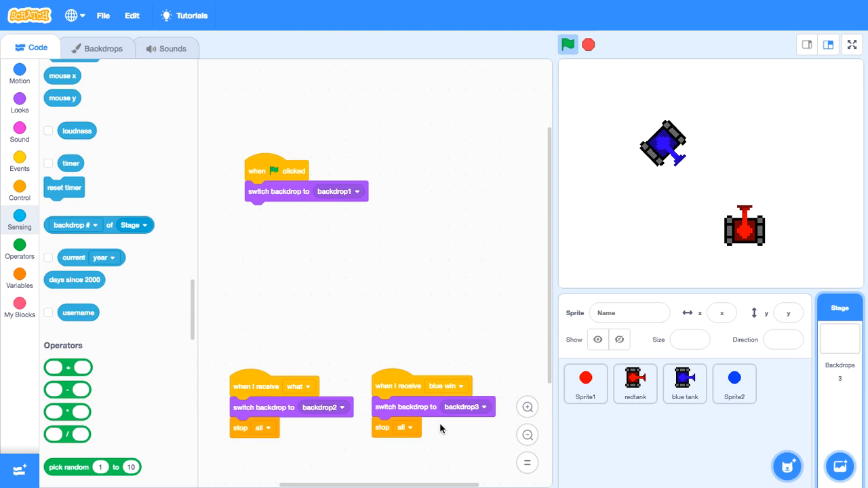
mouse_move(412, 396)
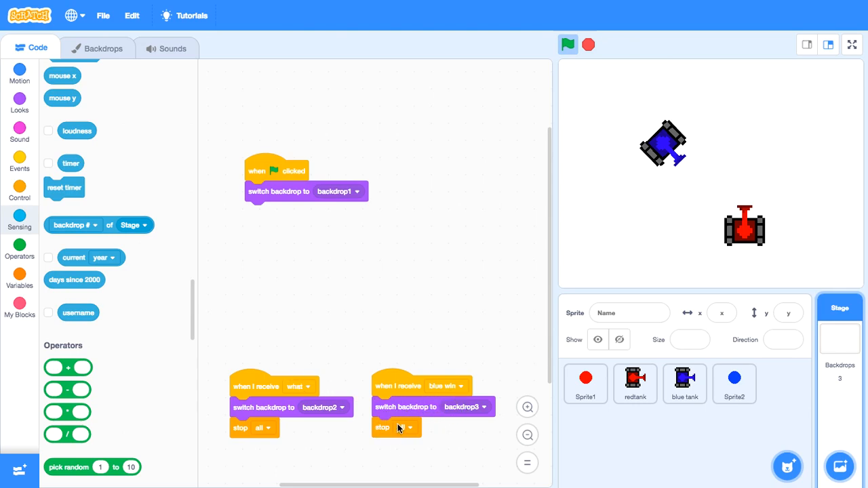
click(634, 382)
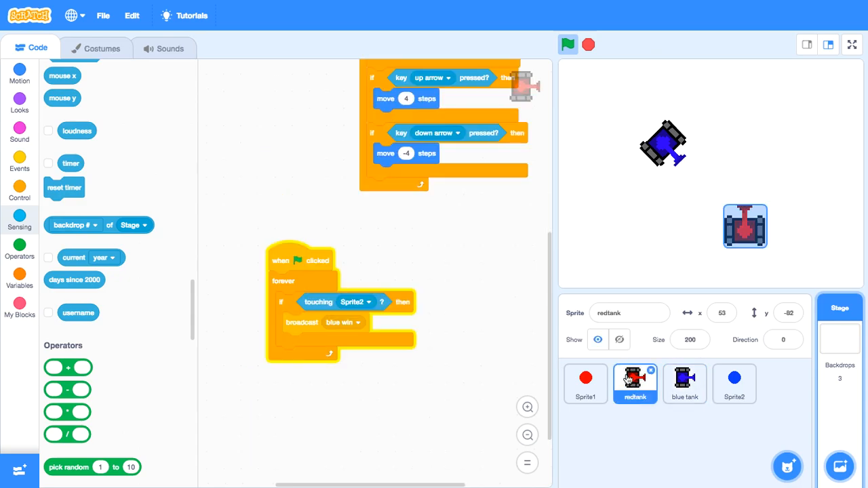
click(683, 383)
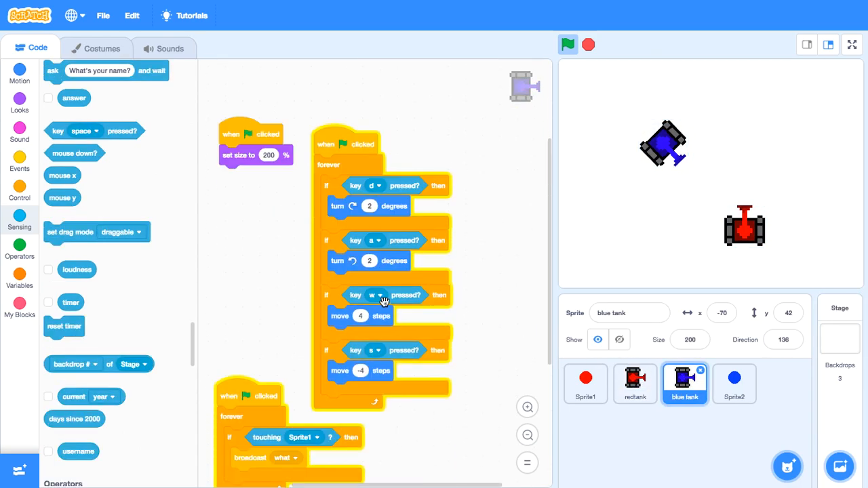
Step: Move the 'when I receive what' script higher in the Stage code, then view Sprite1's bullet scripts
scroll(down, 3)
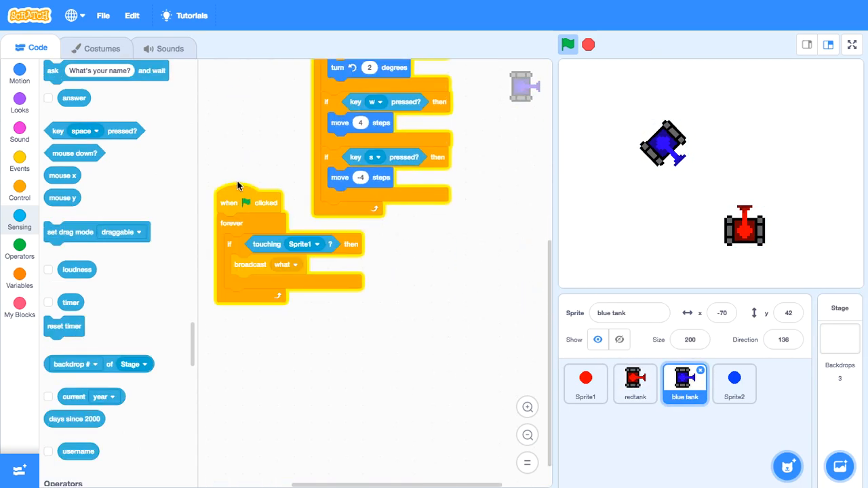
mouse_move(245, 361)
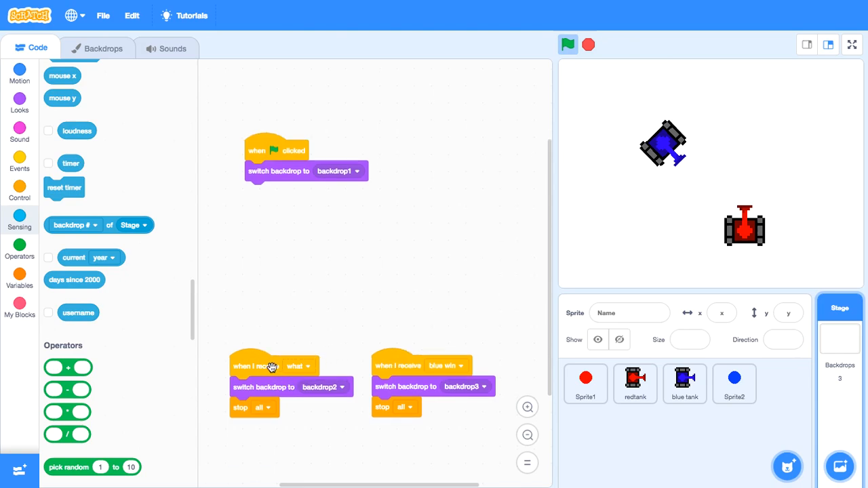
drag(271, 366, 291, 320)
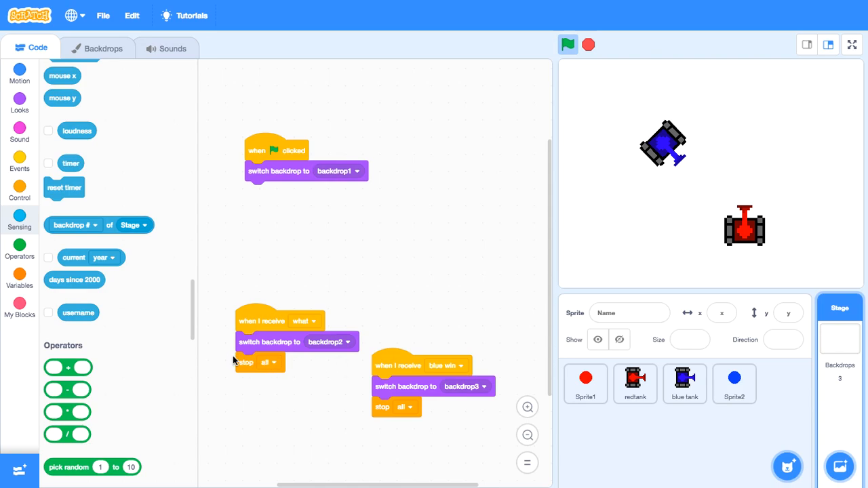
click(684, 382)
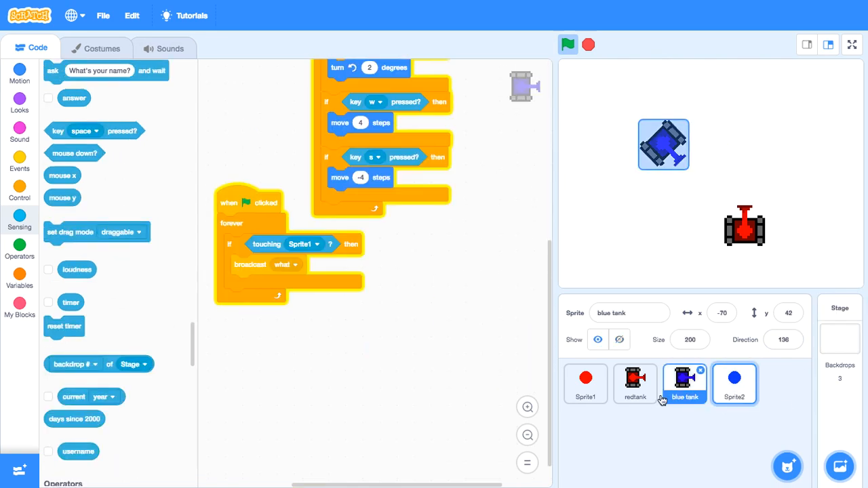
click(586, 383)
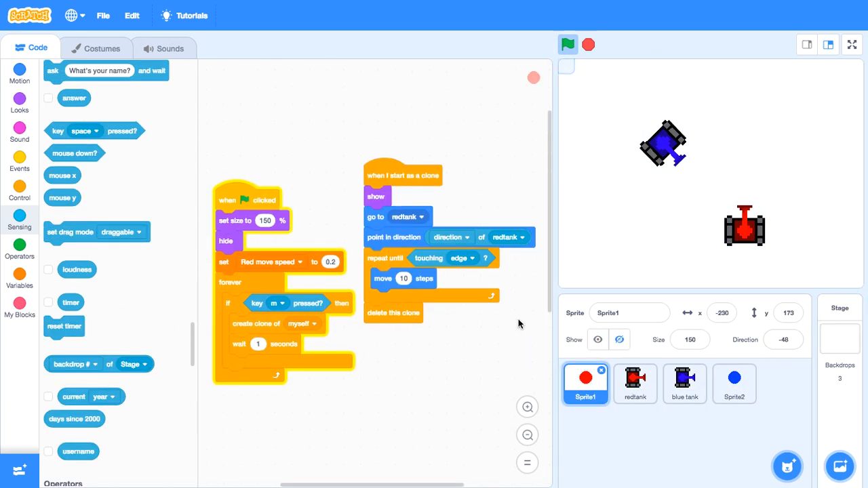
Step: Review the redtank, blue tank and Sprite2 scripts, then show the game stage full screen
click(635, 383)
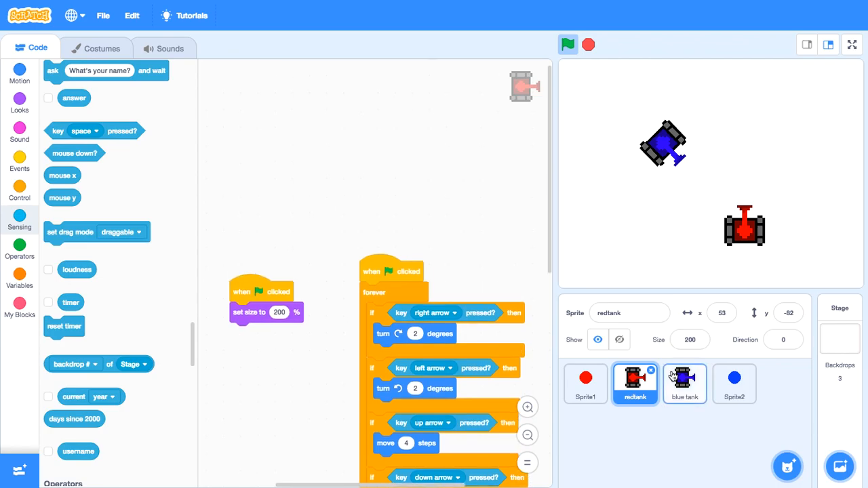
click(684, 383)
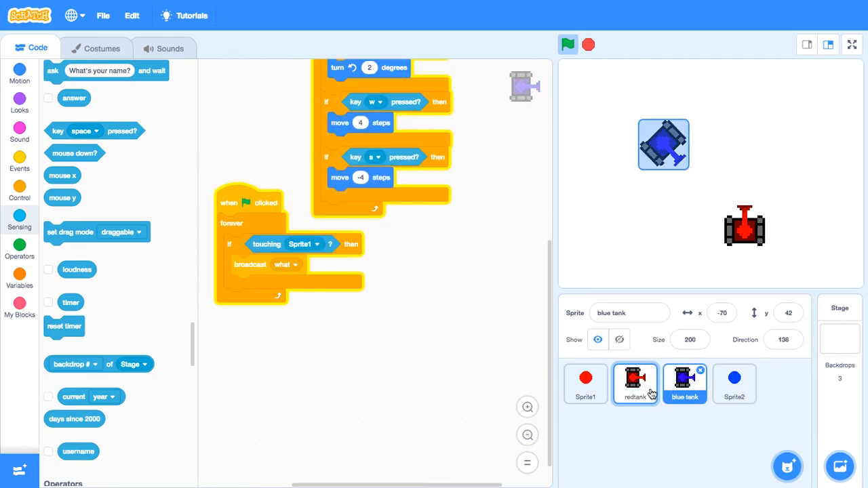
click(733, 382)
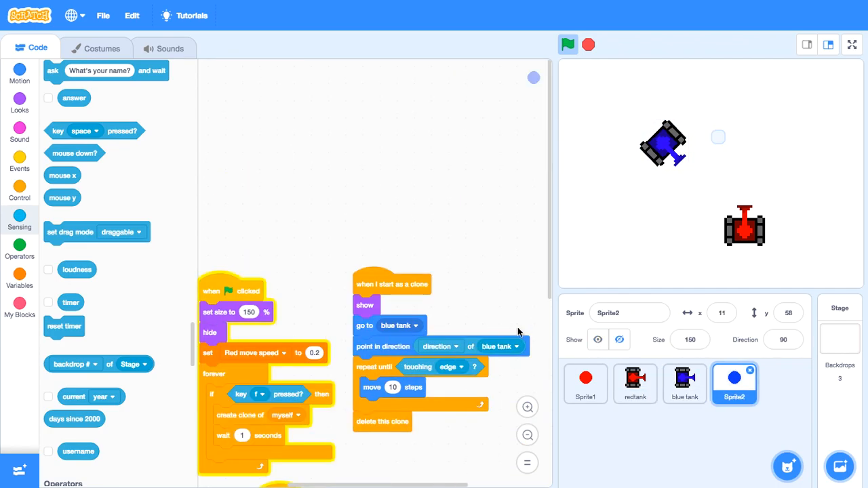
click(852, 44)
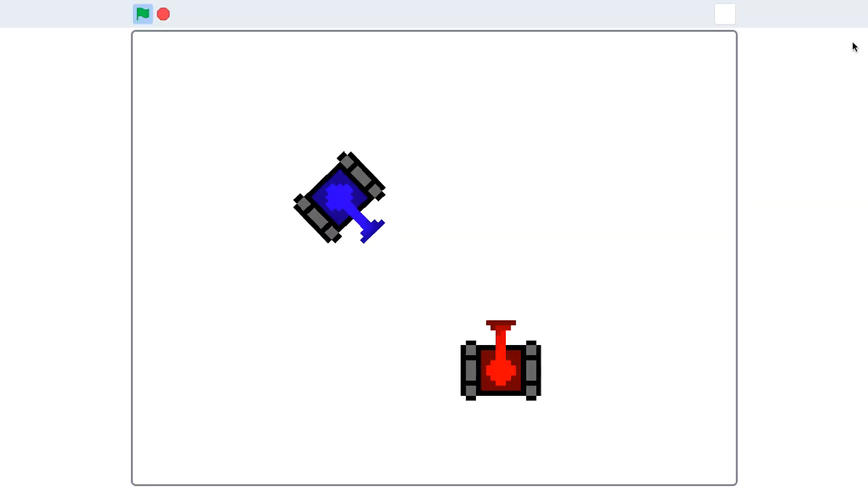
Step: Play several tank-battle rounds until the Red wins backdrop appears, then stop the game
click(142, 14)
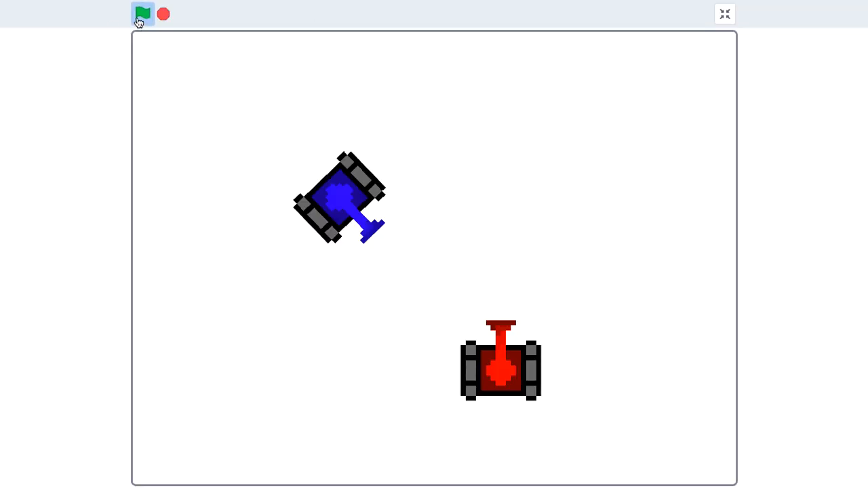
click(143, 14)
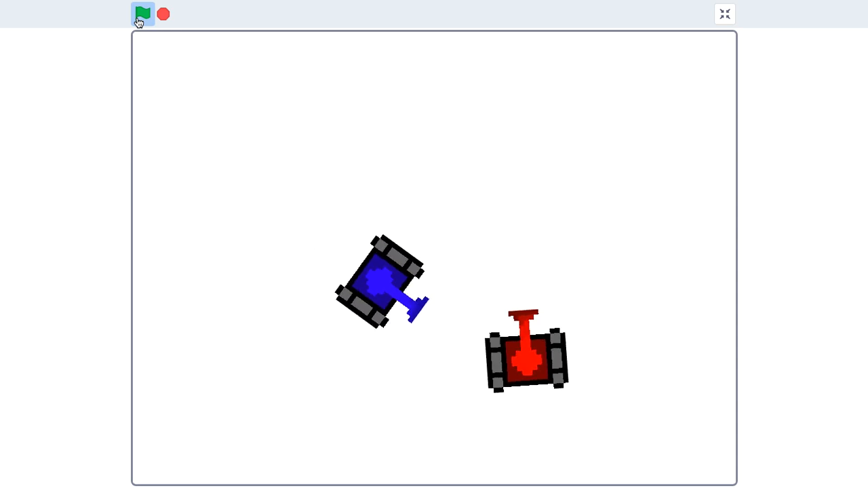
click(143, 13)
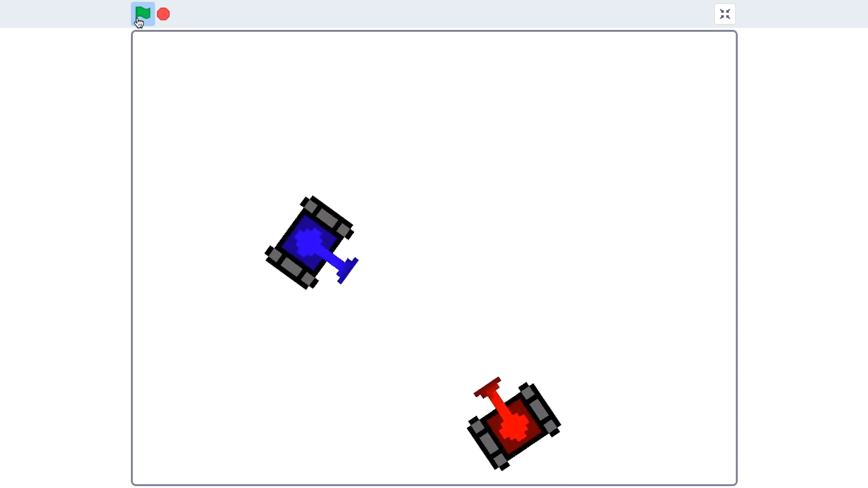
click(142, 13)
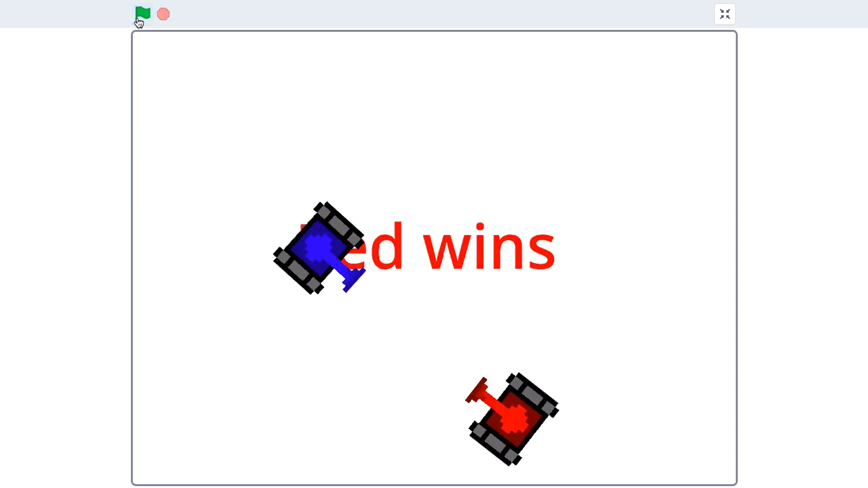
click(143, 14)
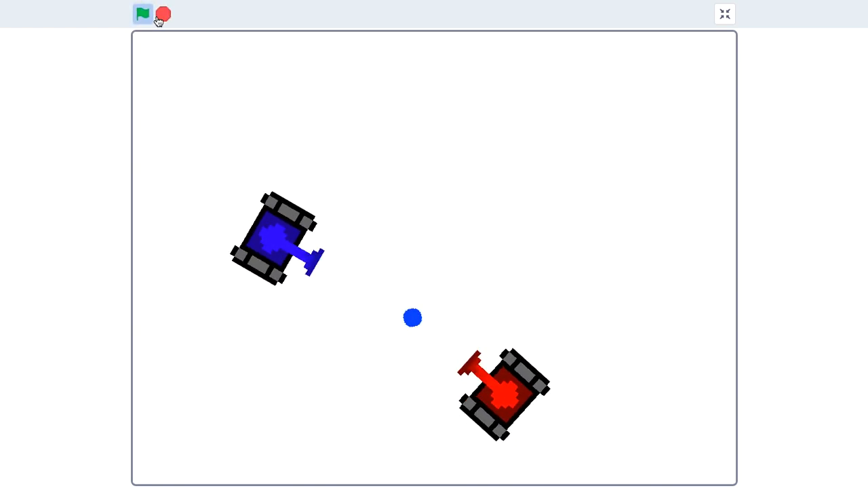
click(142, 14)
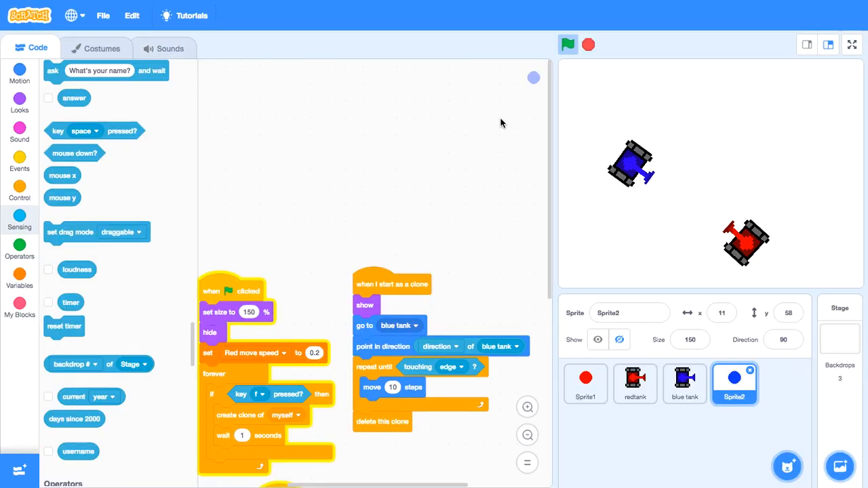
mouse_move(408, 144)
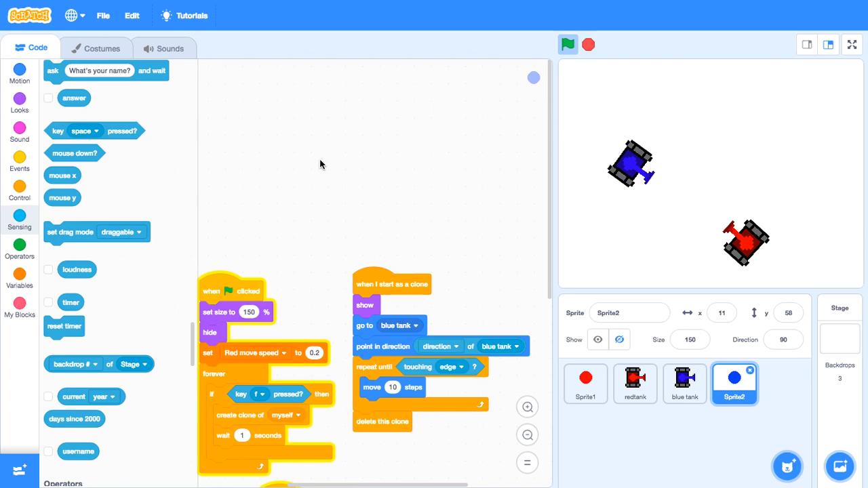
mouse_move(396, 169)
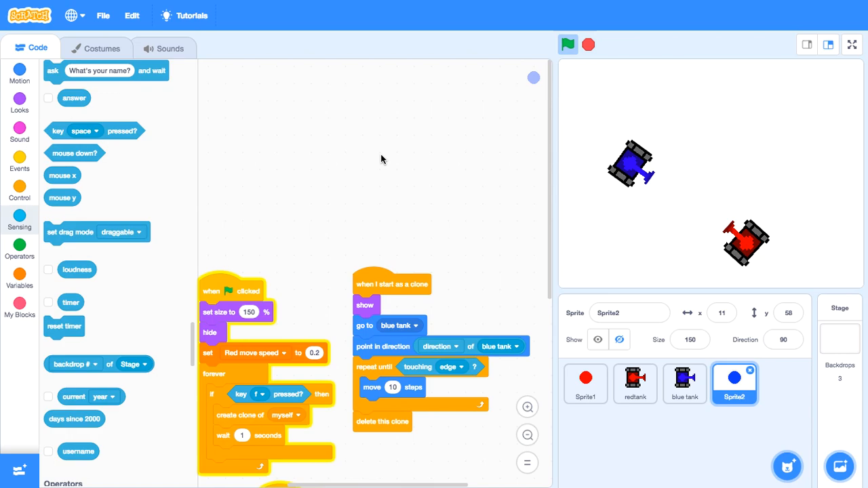
mouse_move(381, 152)
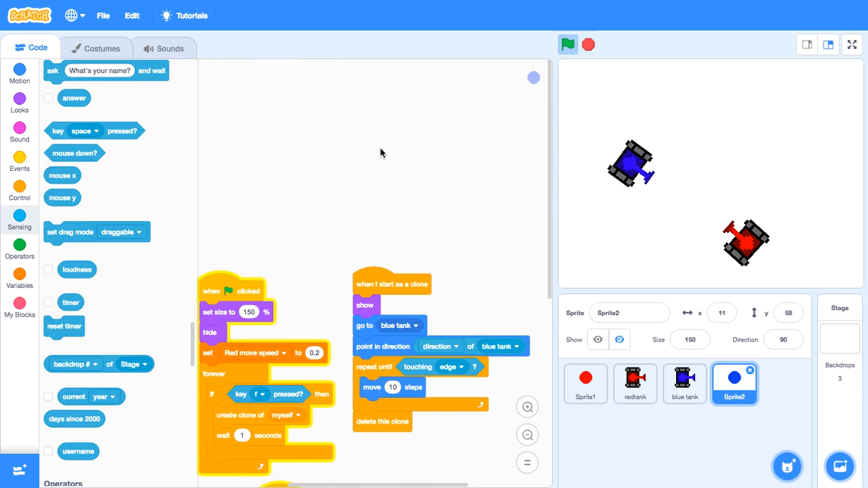